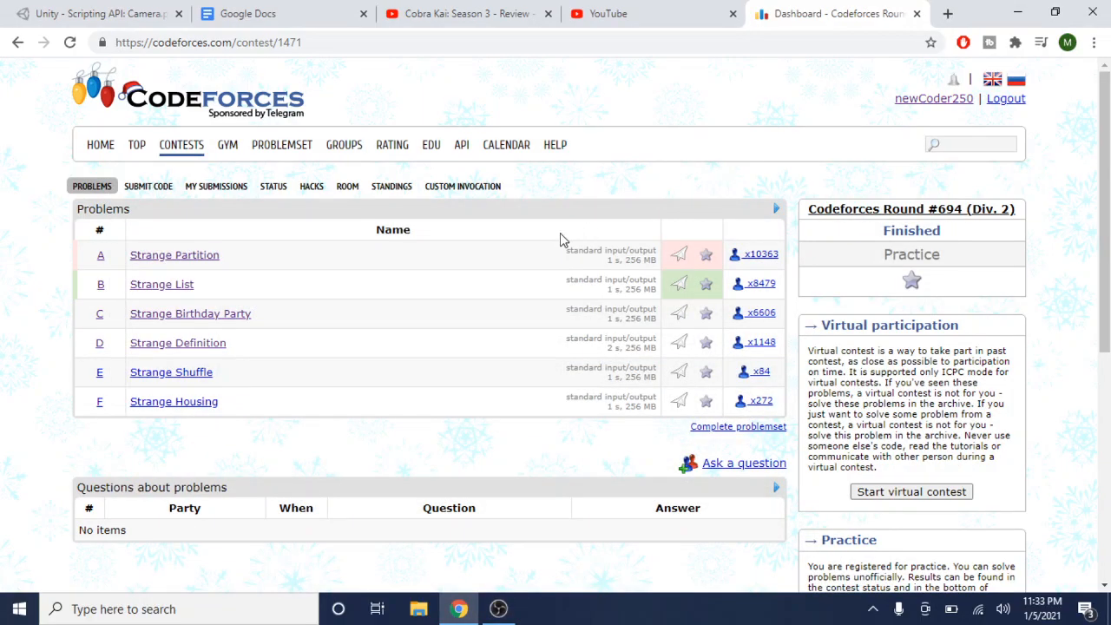
mouse_move(562, 246)
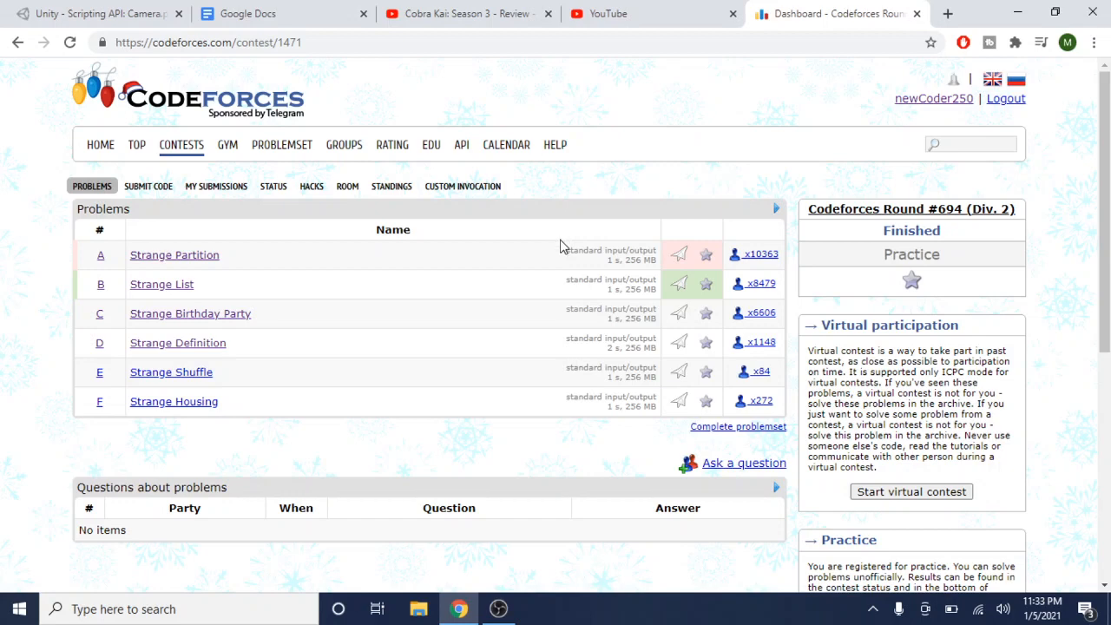
mouse_move(392, 302)
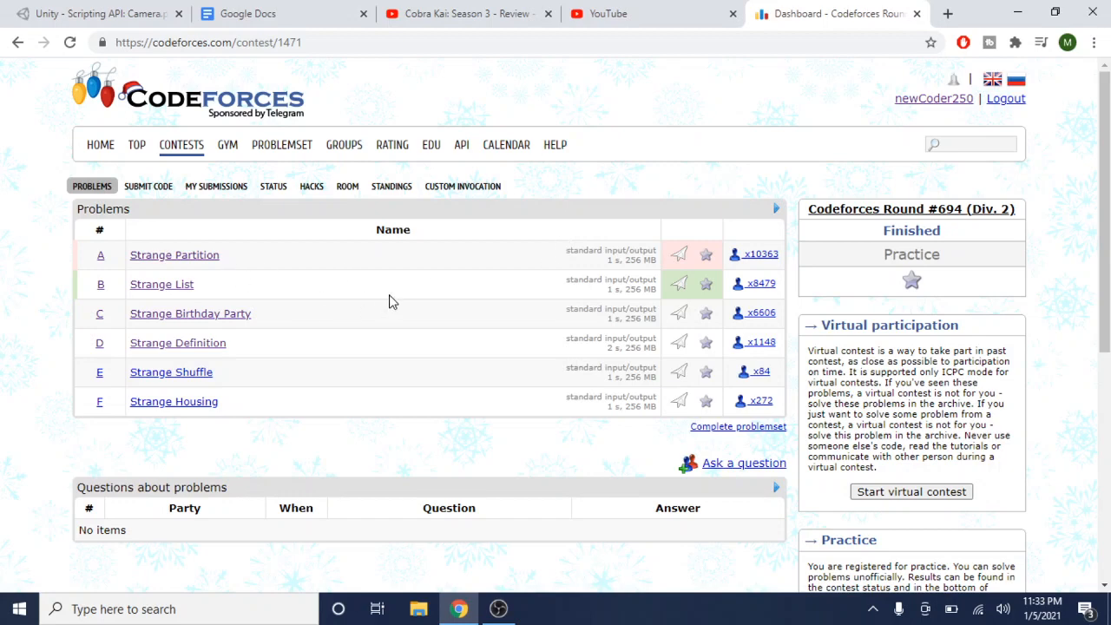
mouse_move(565, 296)
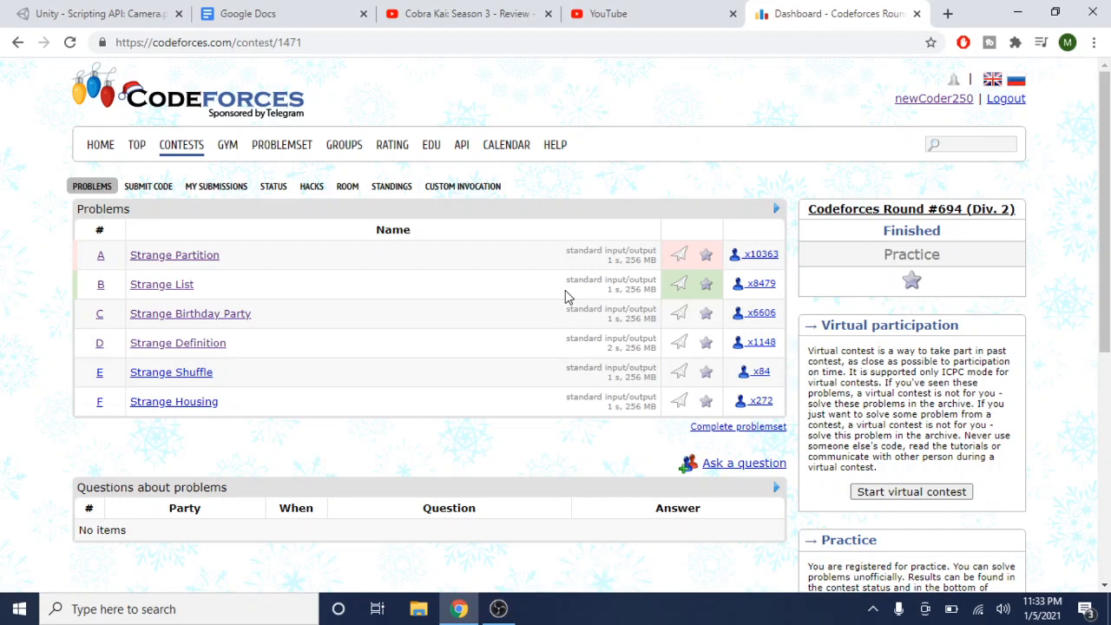
mouse_move(507, 285)
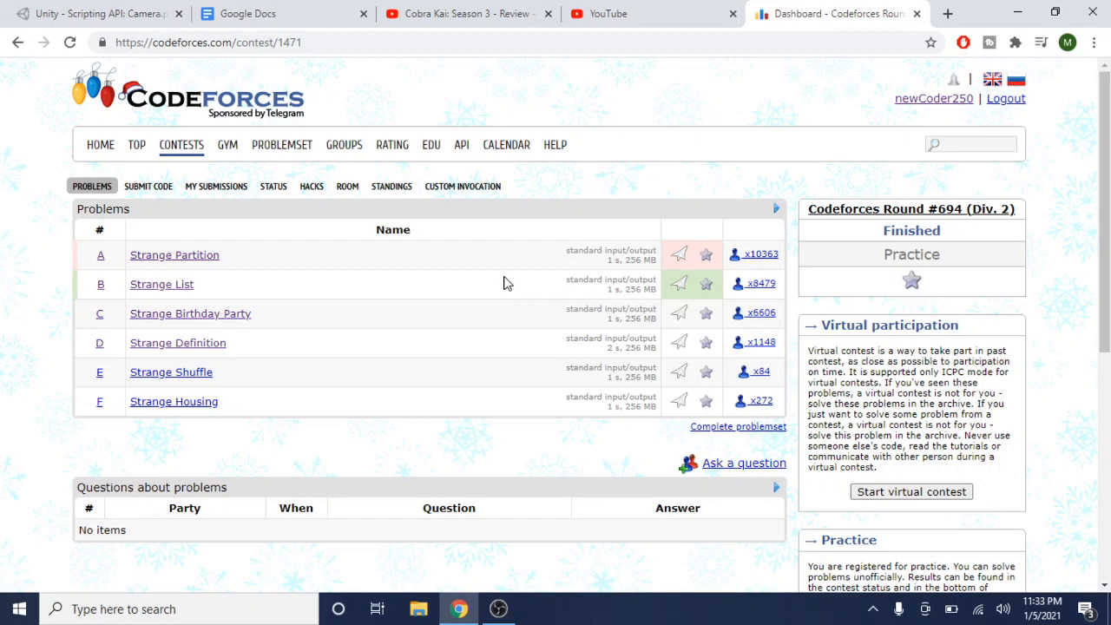
mouse_move(511, 265)
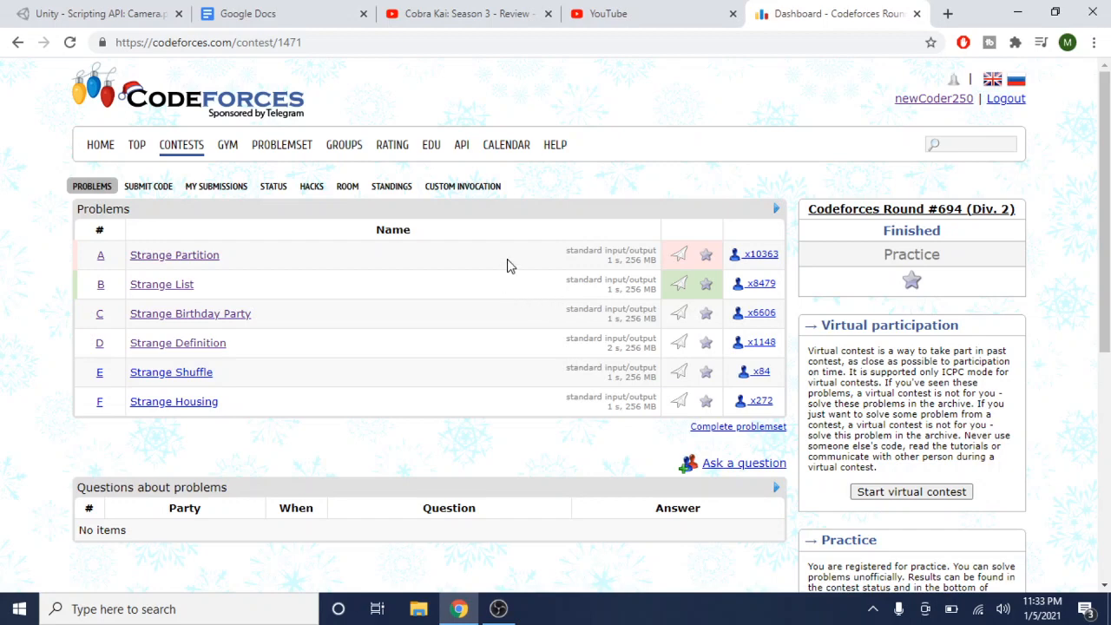
mouse_move(528, 247)
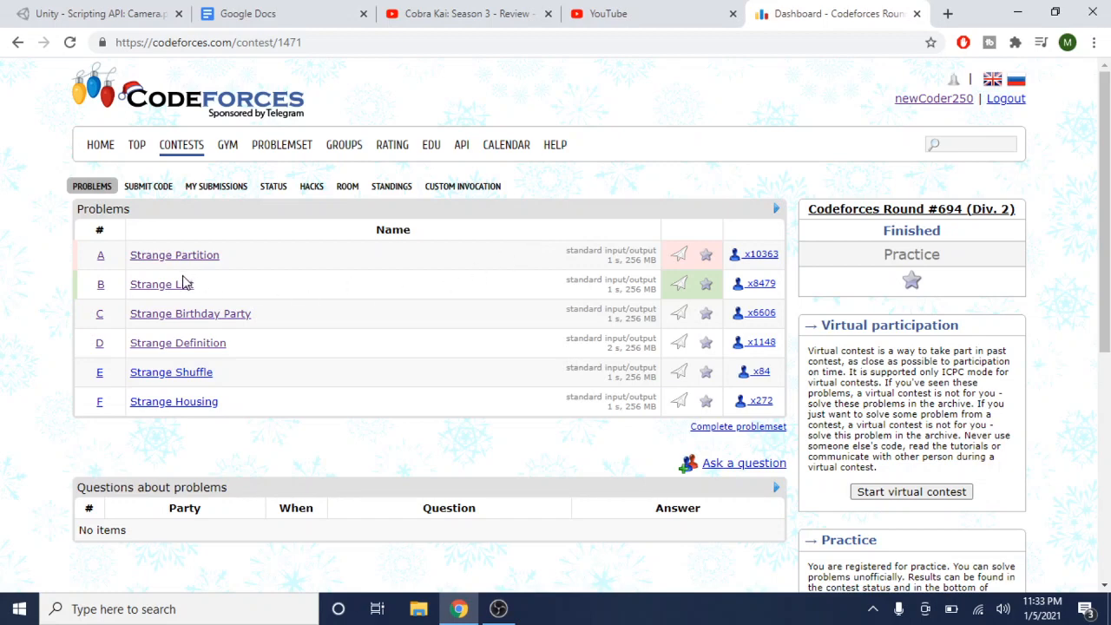
mouse_move(160, 284)
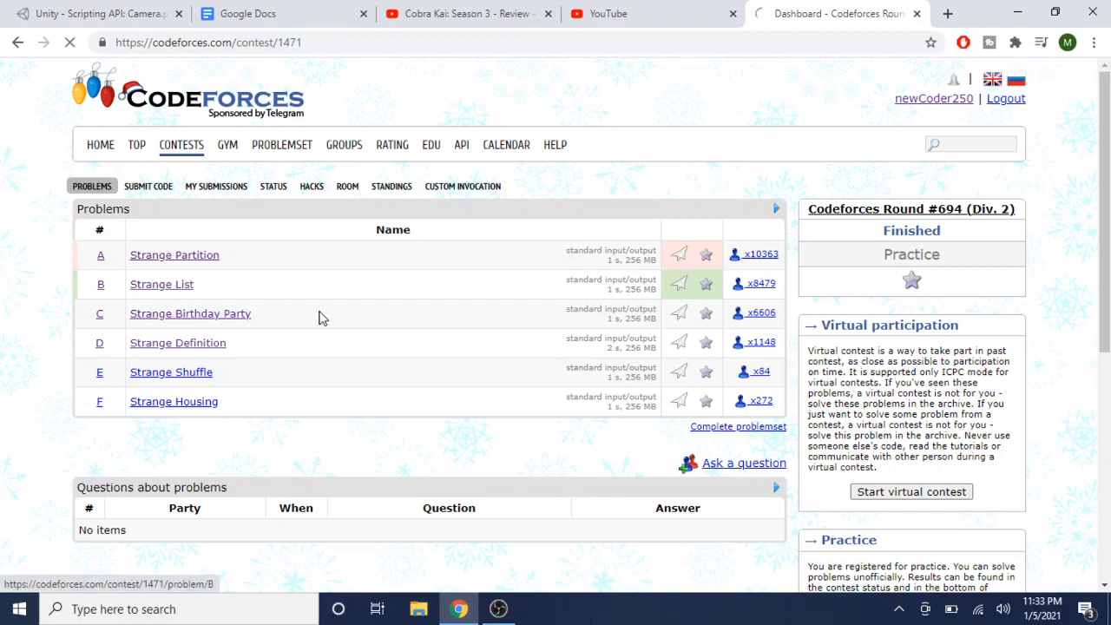
Step: Read problem B, Strange List, then view problem A, Strange Partition, and scroll its statement
click(159, 284)
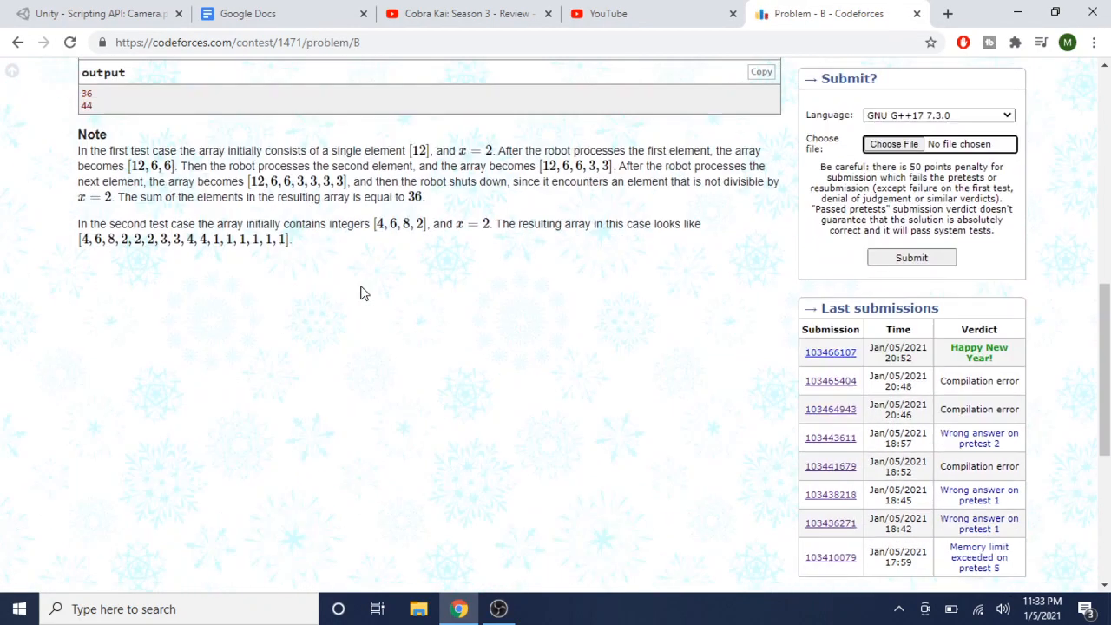
scroll(up, 3)
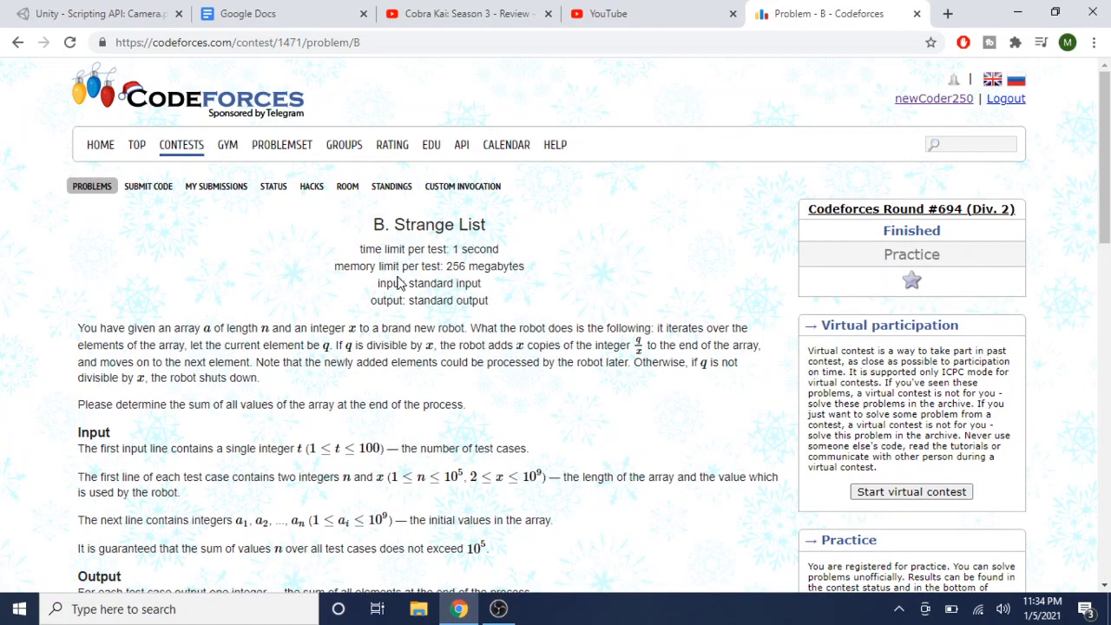
click(17, 41)
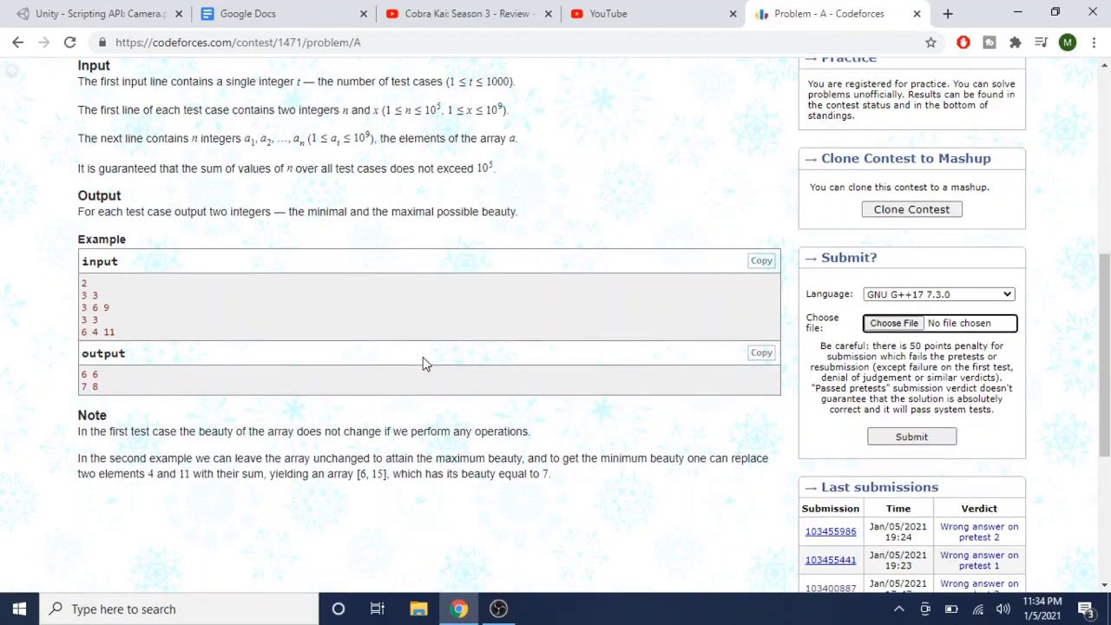
scroll(up, 3)
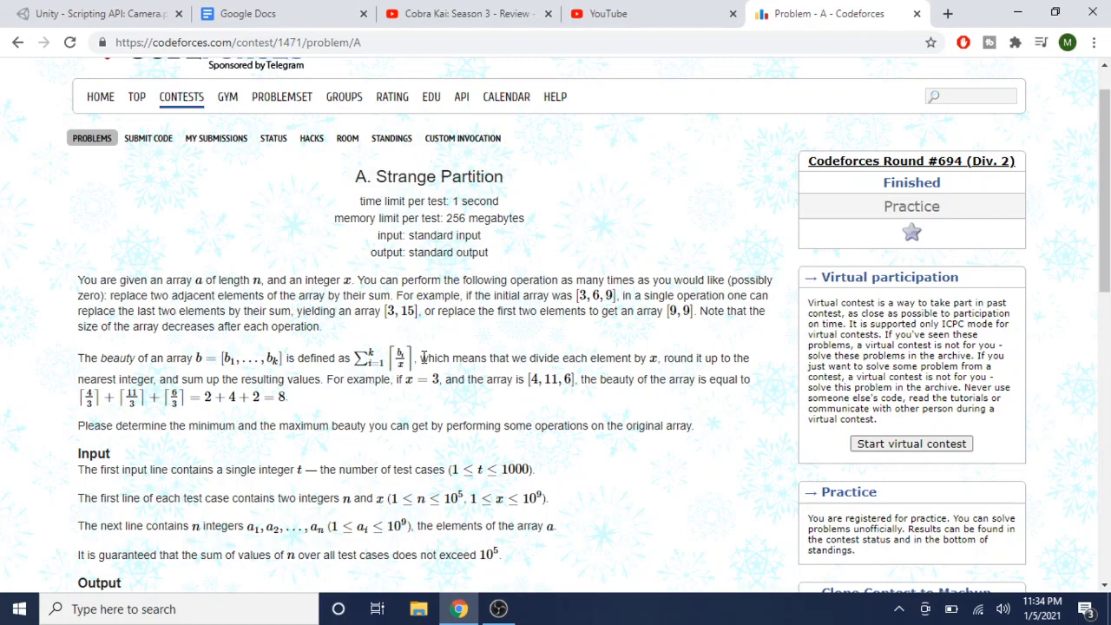
Step: From problem B's page, review the code of submission 103466107 and go back
click(17, 42)
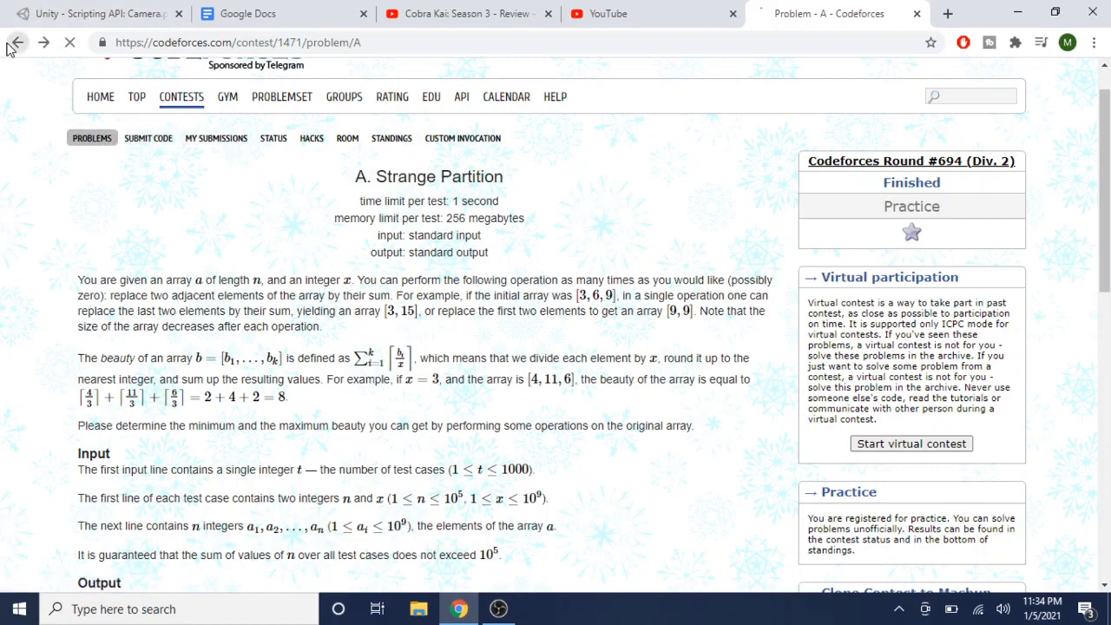
click(17, 42)
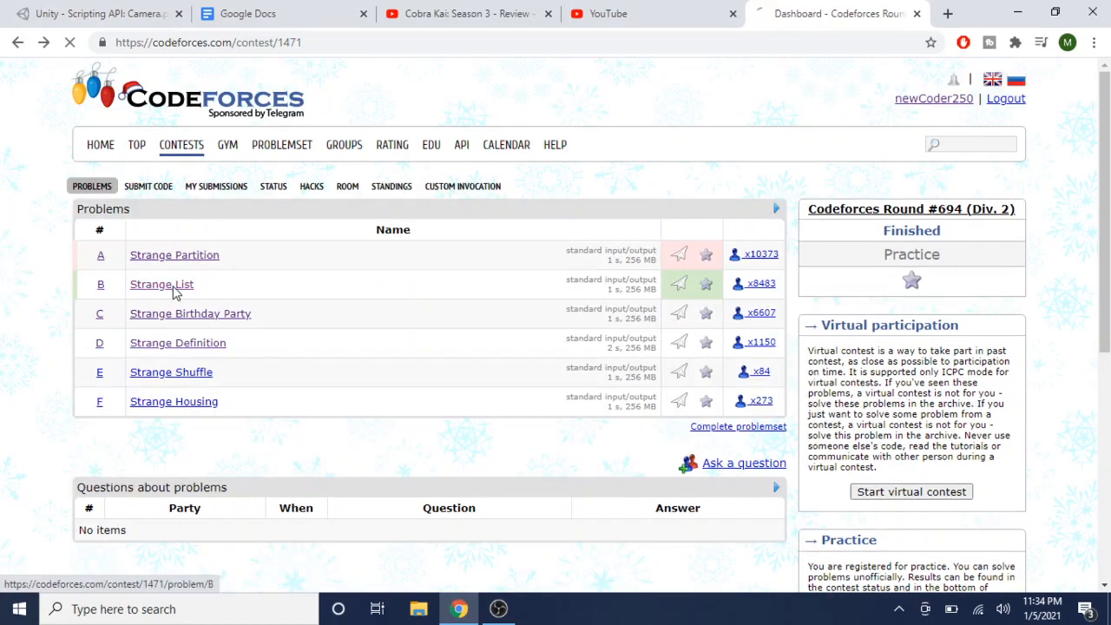
click(162, 284)
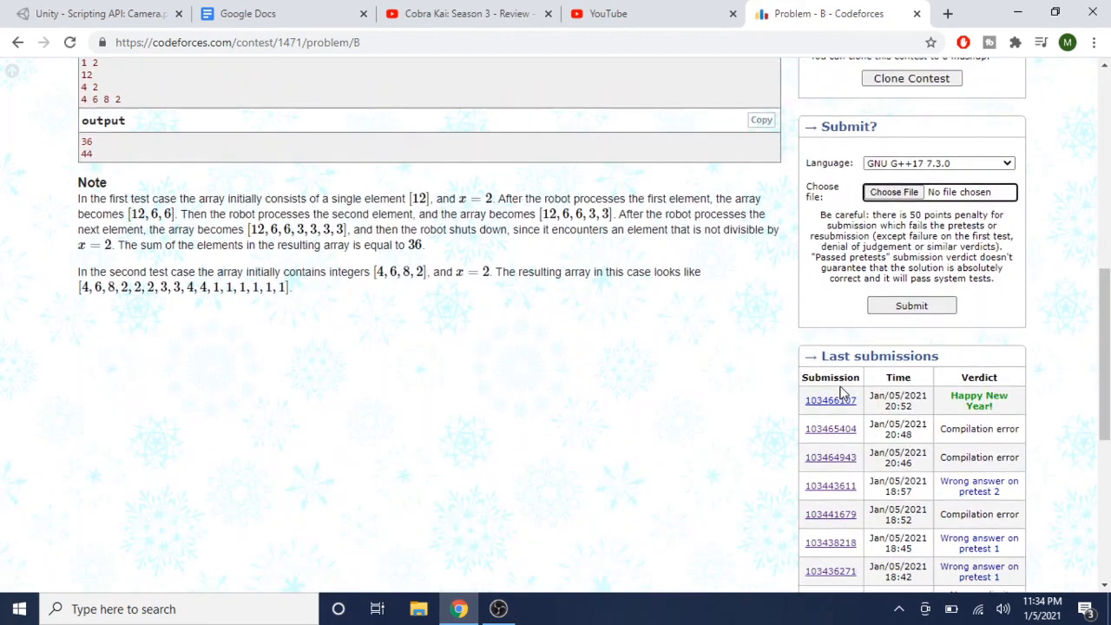
click(830, 399)
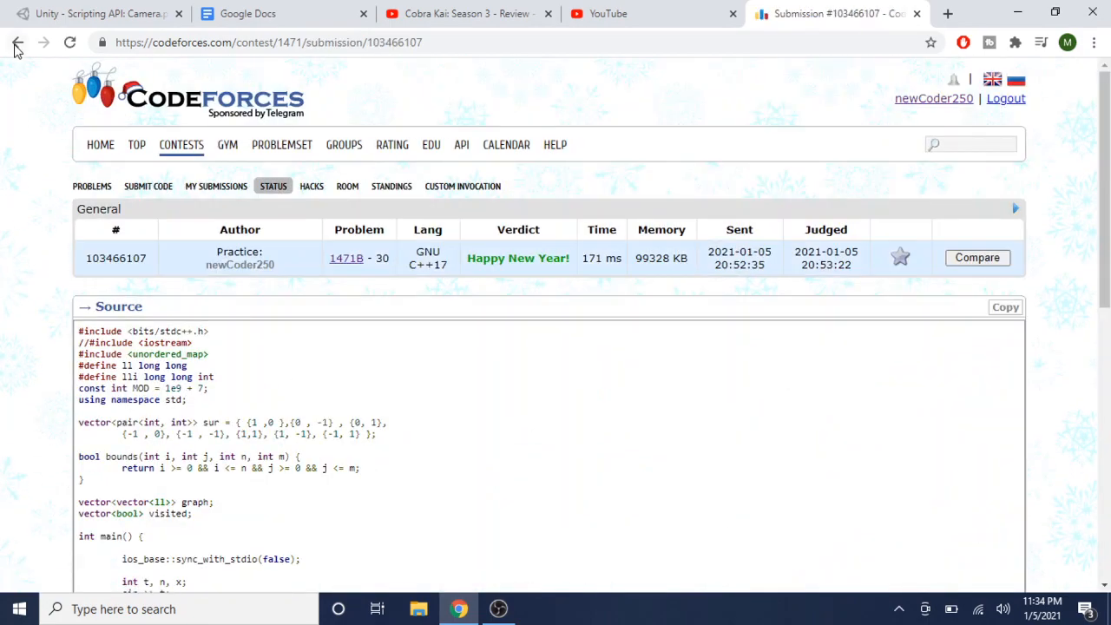
Step: Review the code of submission 103443611, scrolling through its source
click(17, 42)
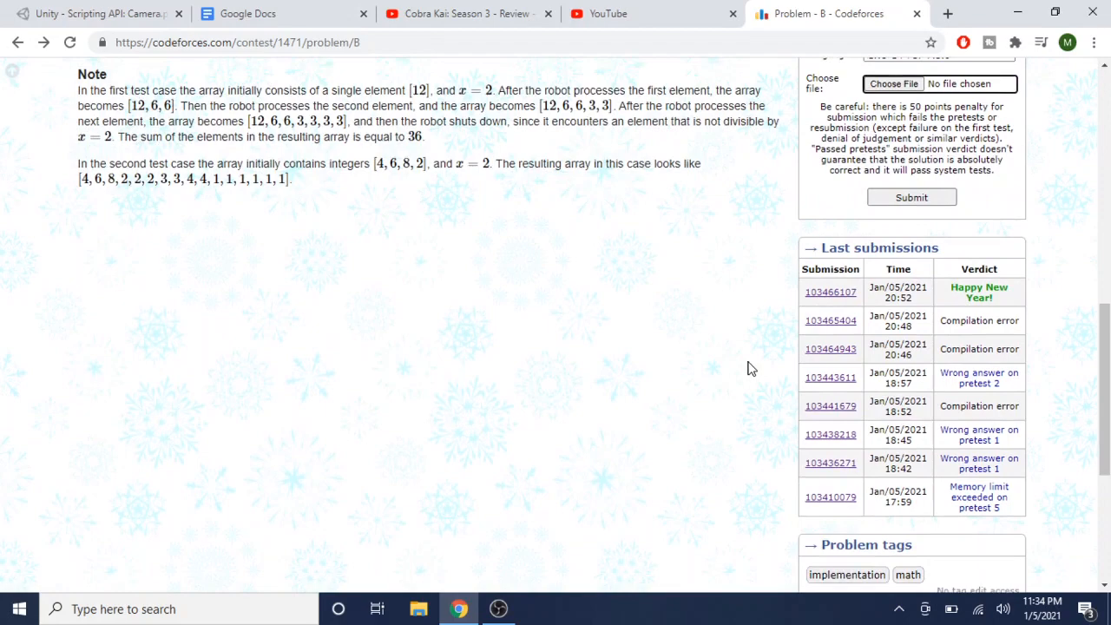
click(830, 377)
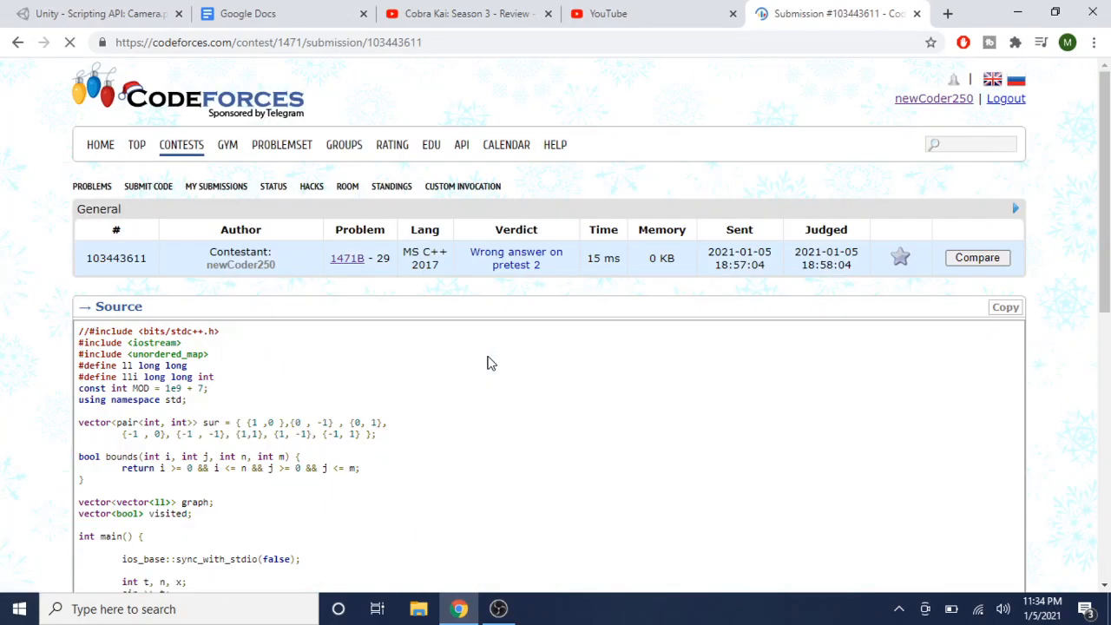
scroll(down, 3)
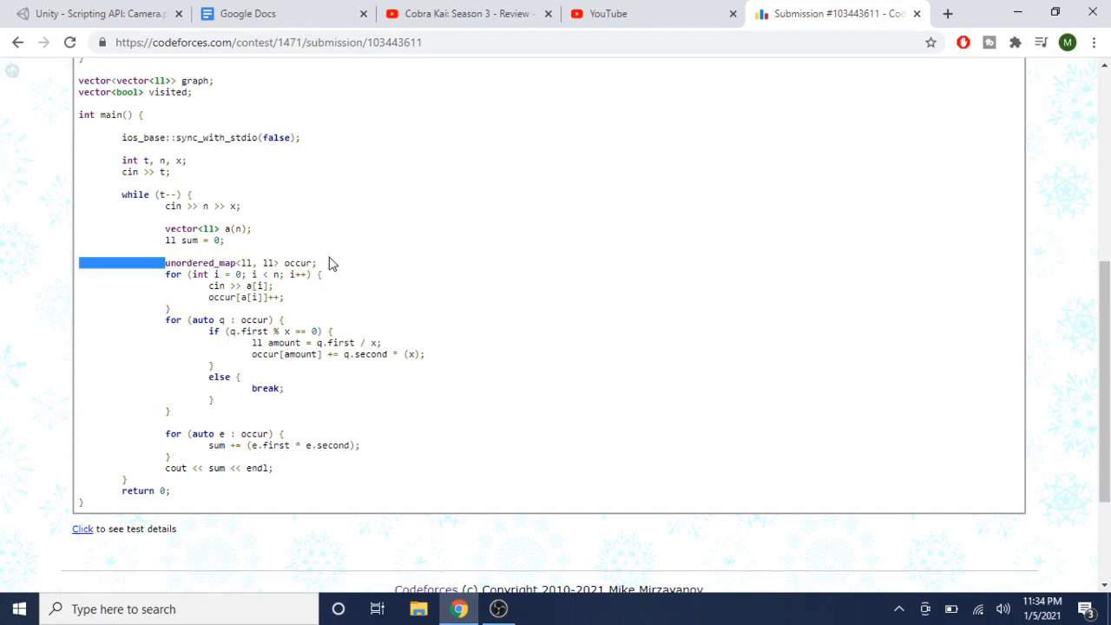
scroll(up, 3)
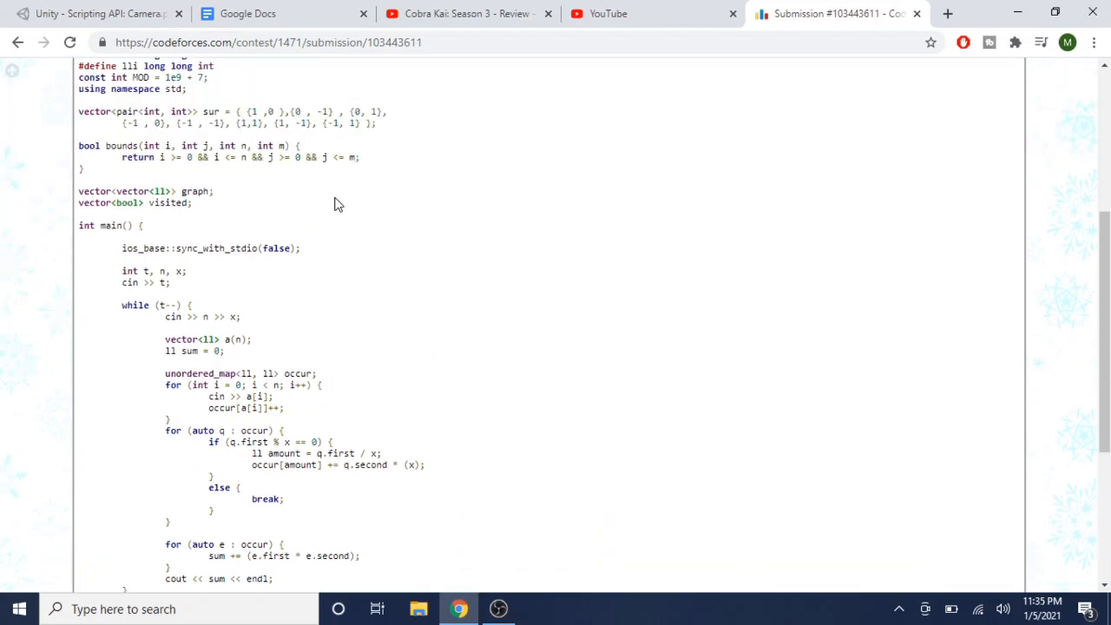
scroll(up, 3)
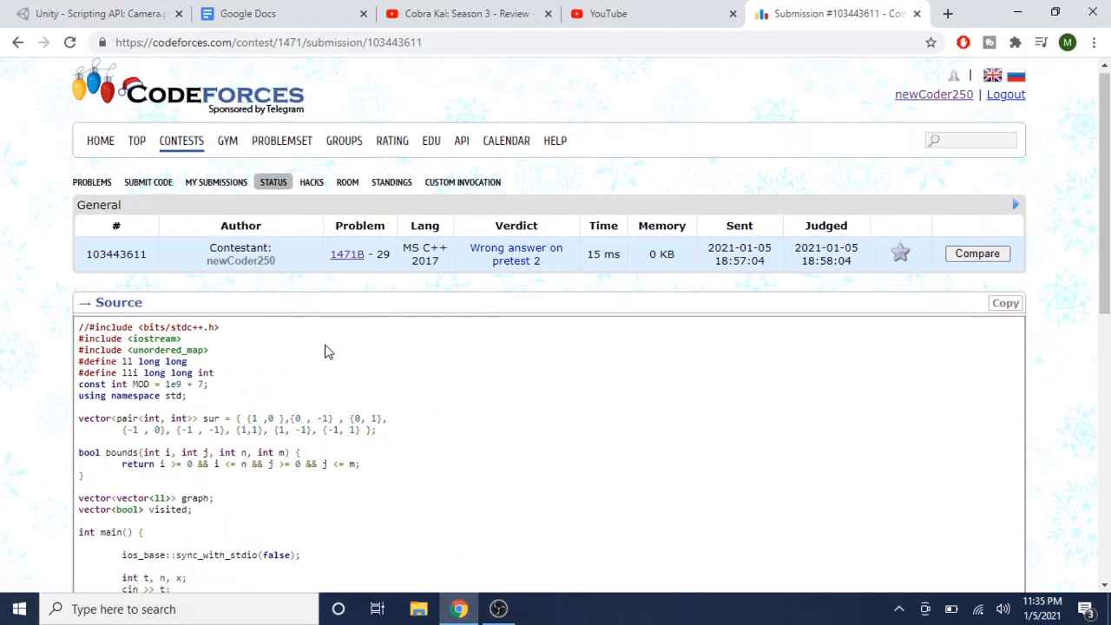
scroll(down, 3)
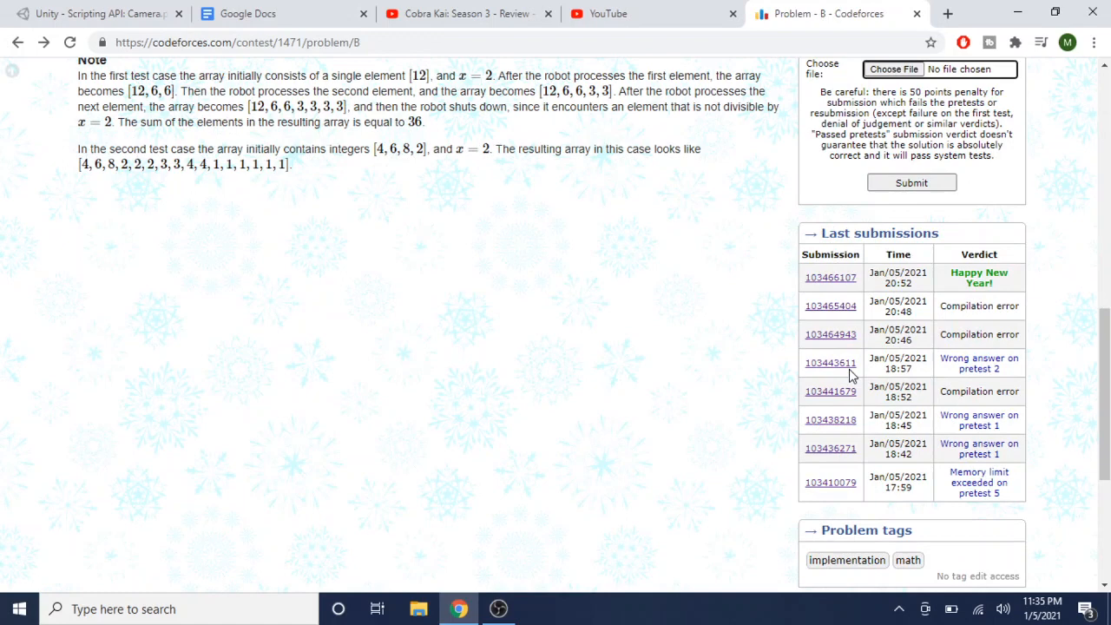
mouse_move(844, 374)
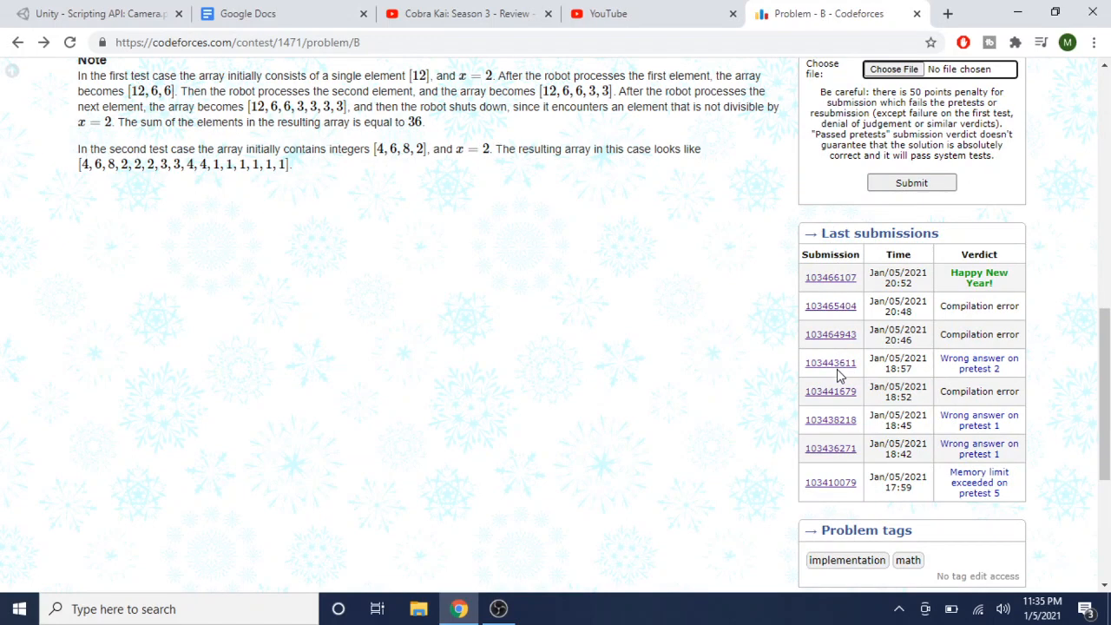
mouse_move(842, 472)
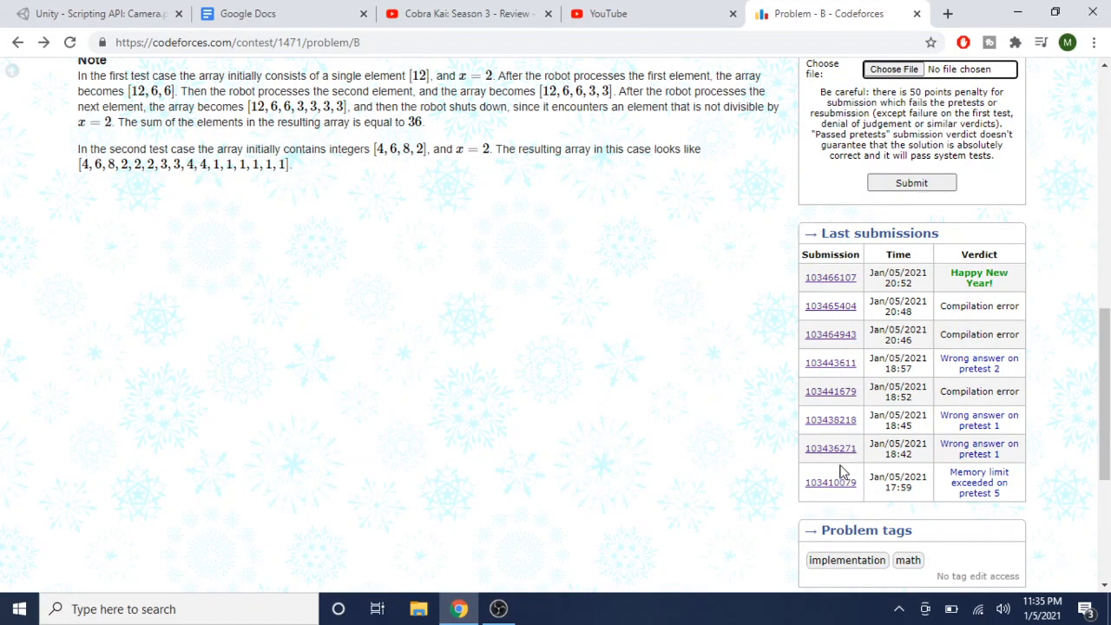
mouse_move(830, 418)
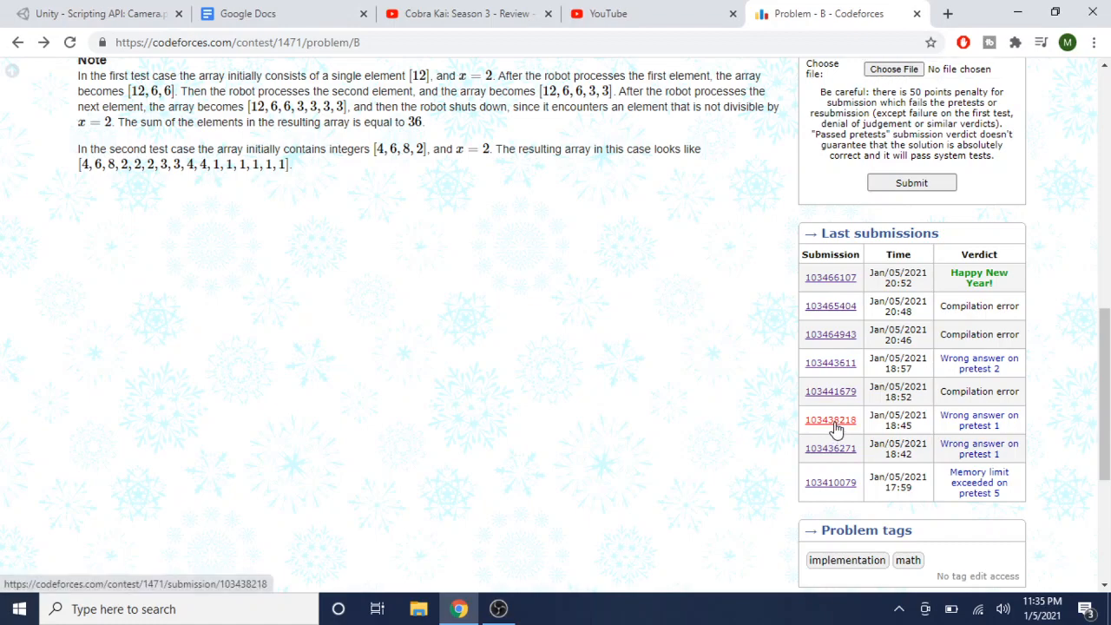
Step: Reveal the failing test details for submission 103438218: wrong answer on test 1, expected 36, found 24
click(829, 418)
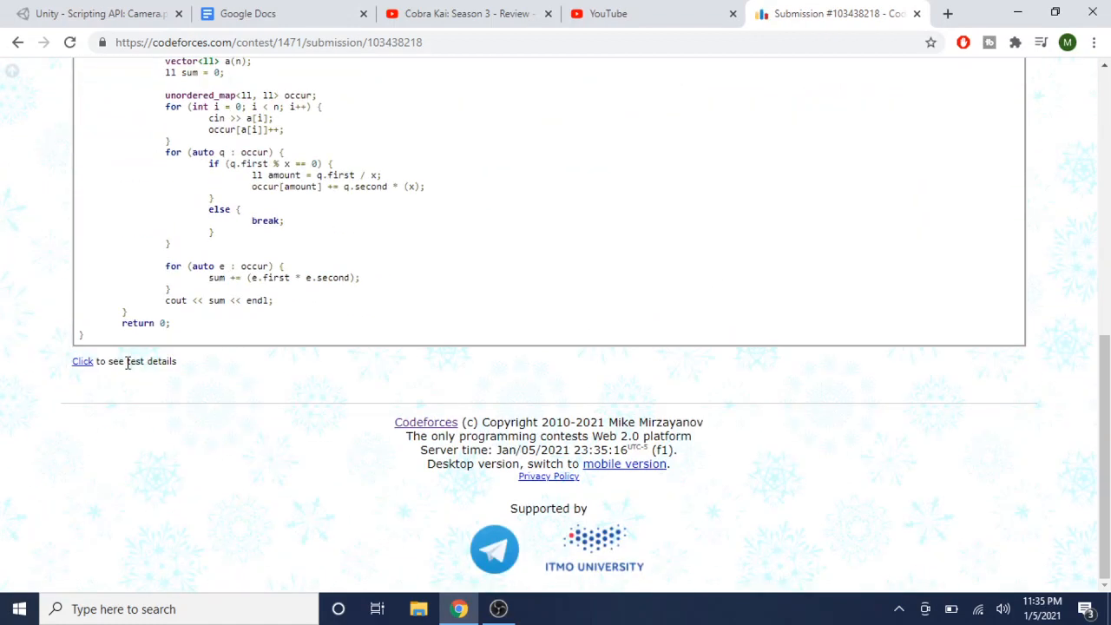
click(82, 361)
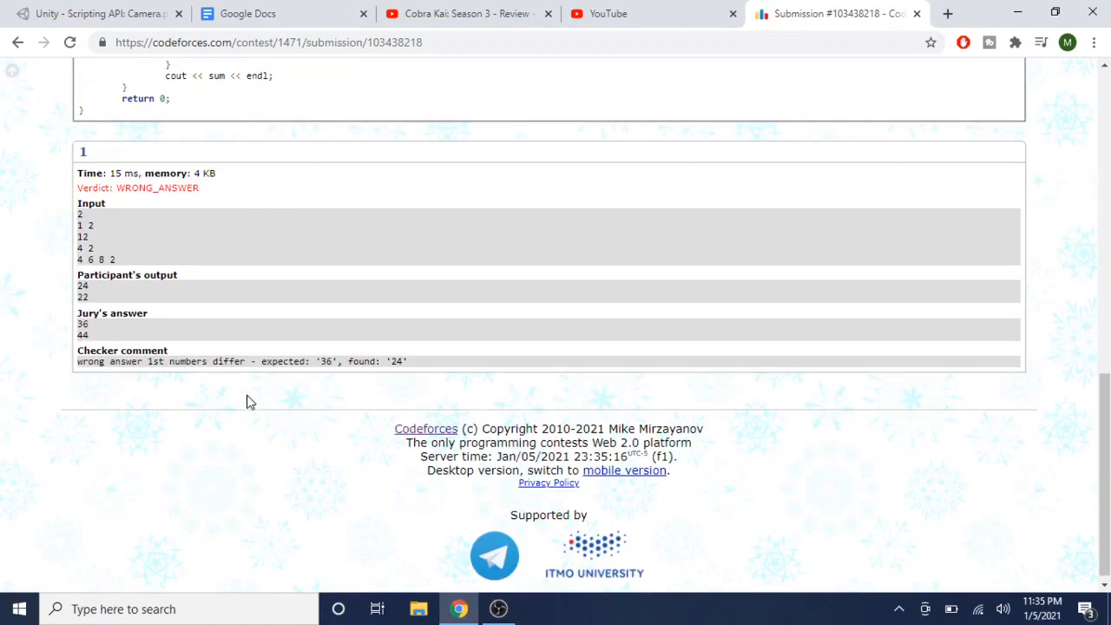
scroll(up, 3)
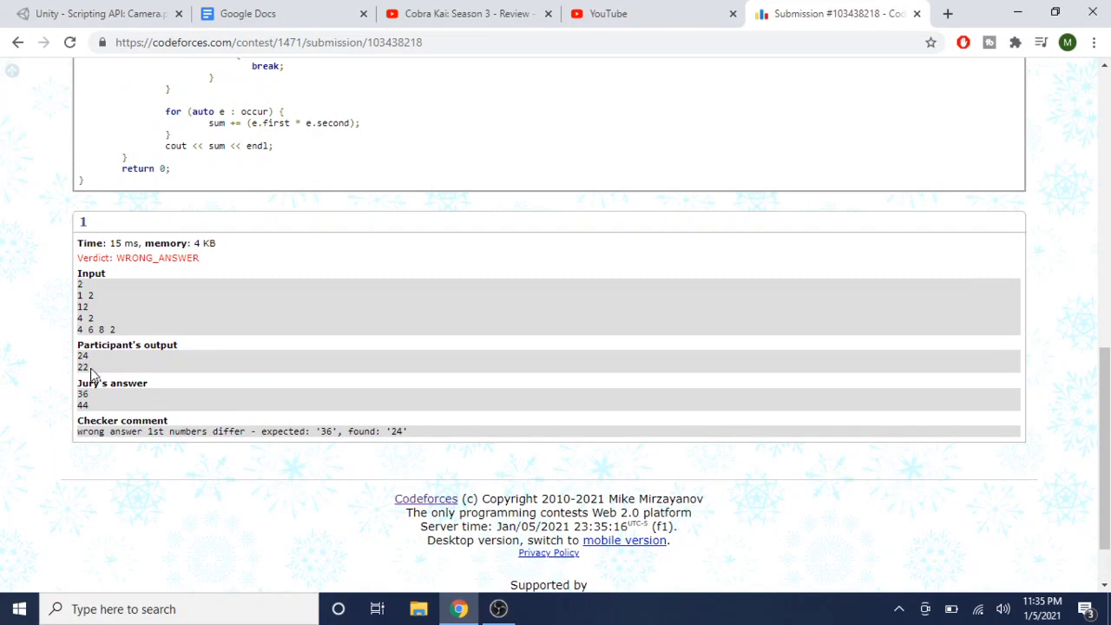
mouse_move(104, 406)
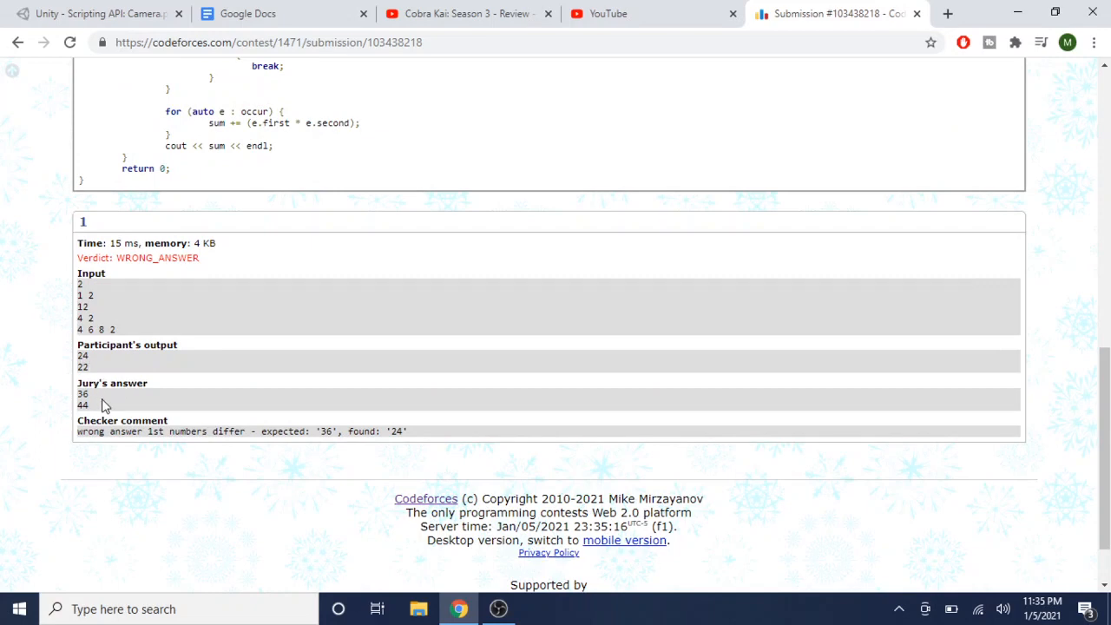
scroll(down, 3)
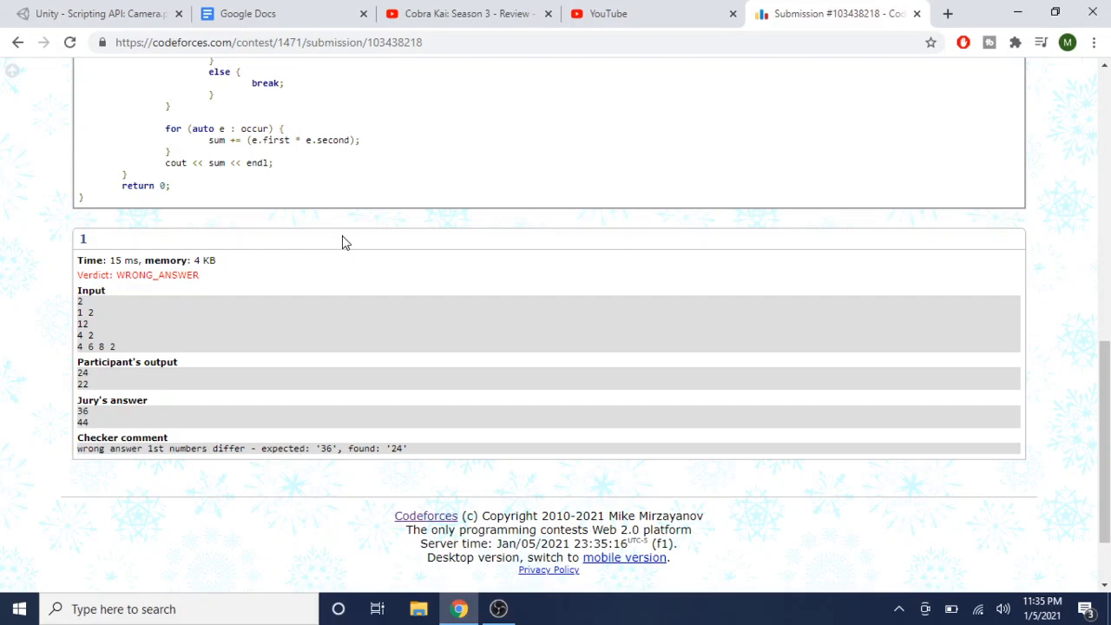
scroll(up, 3)
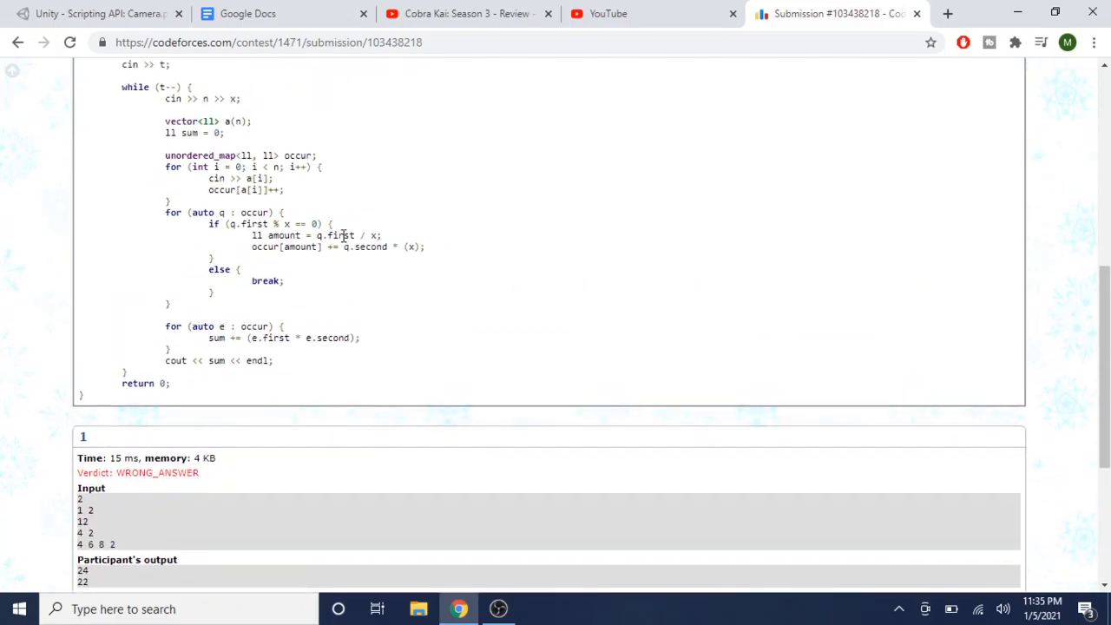
scroll(up, 3)
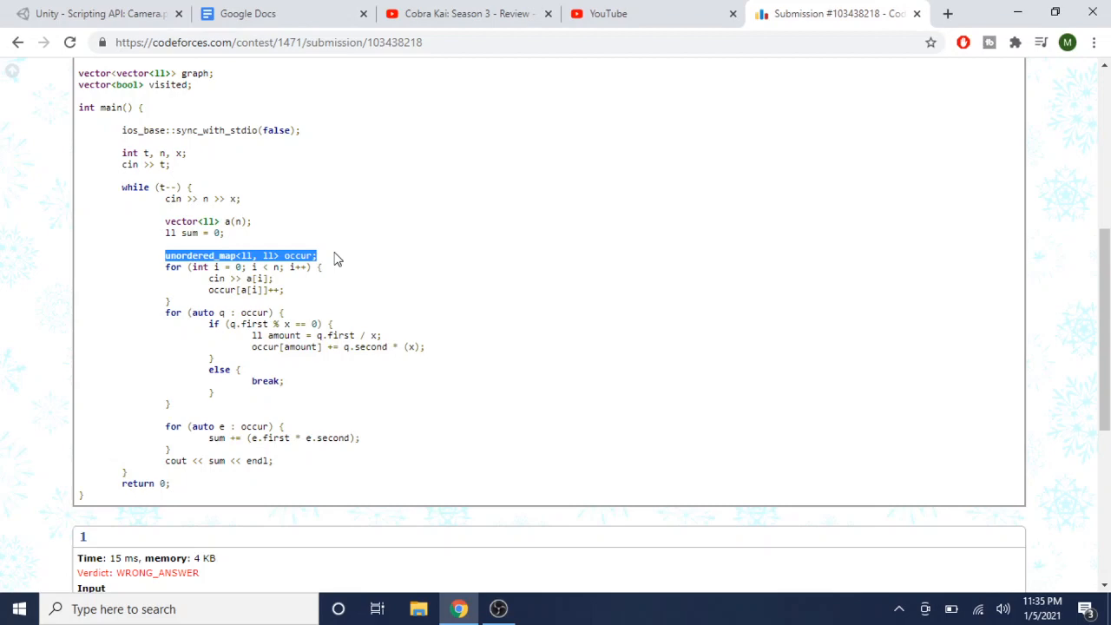
scroll(up, 3)
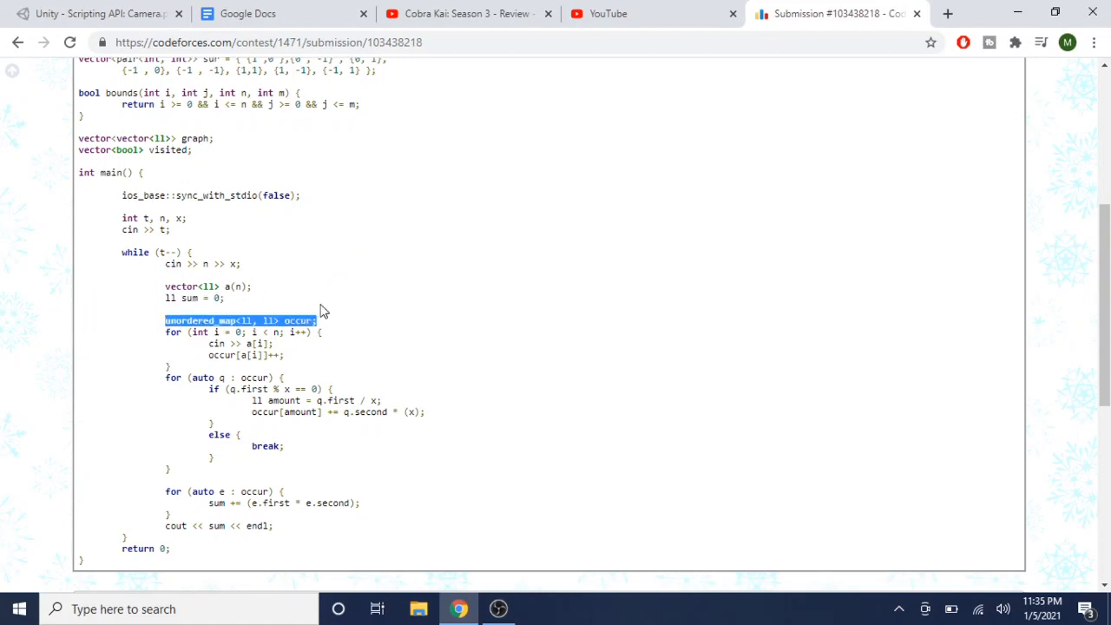
Step: Read through the submission's C++ source code and the test result
scroll(up, 3)
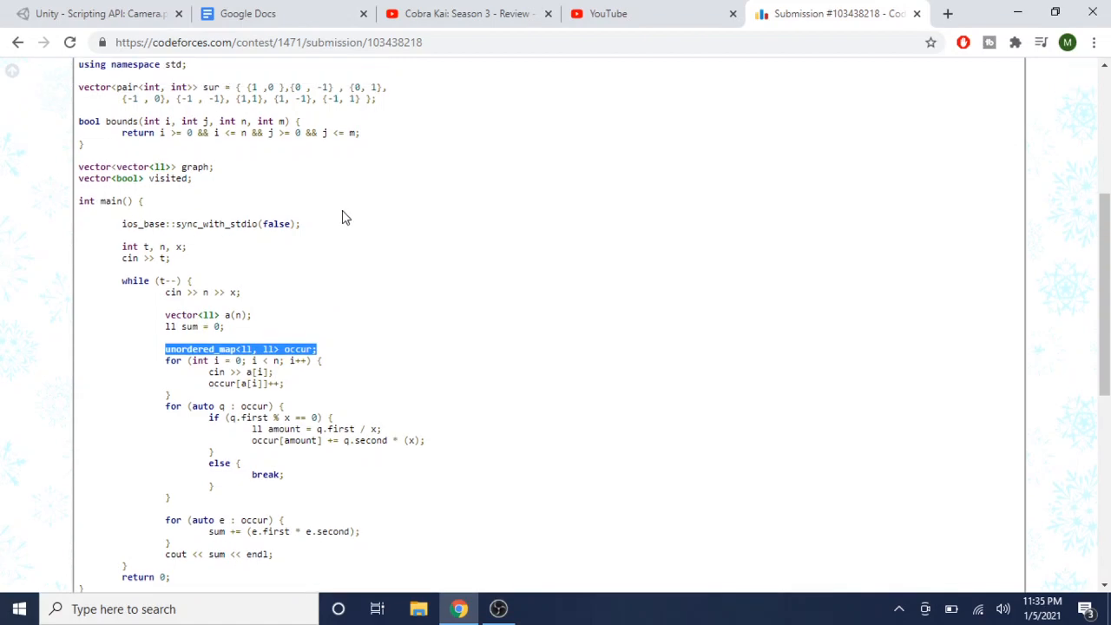
scroll(up, 3)
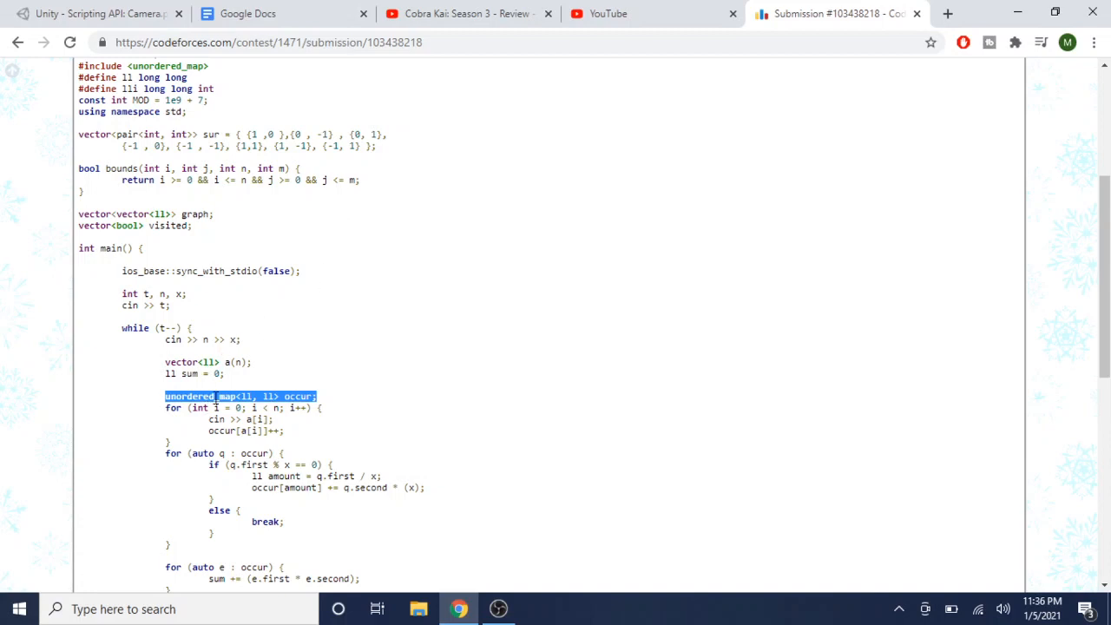
mouse_move(233, 375)
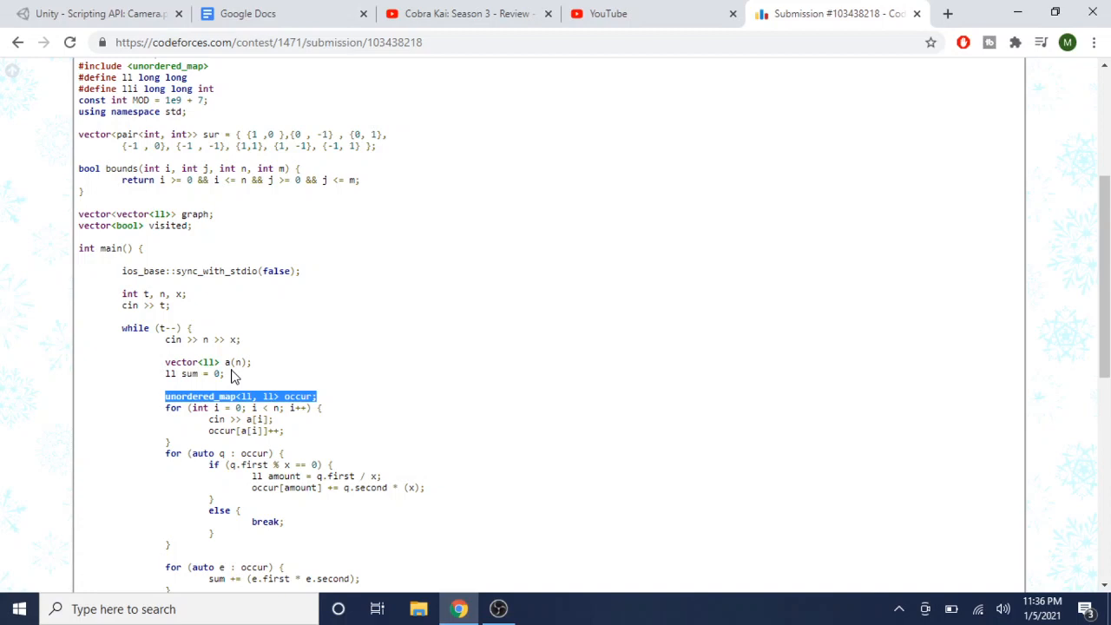
mouse_move(268, 311)
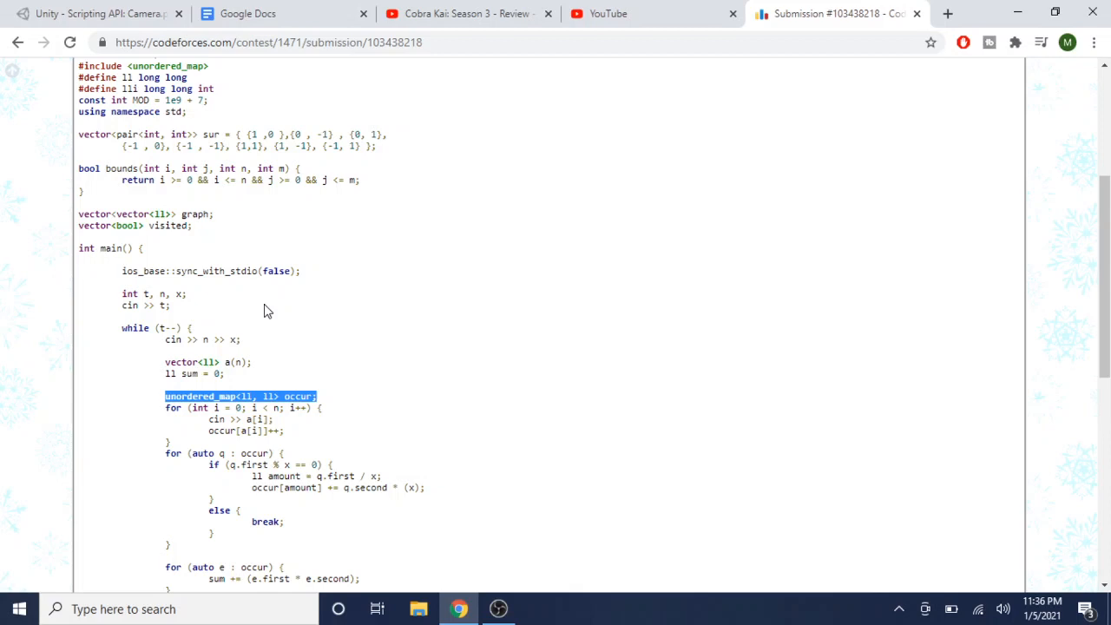
scroll(up, 3)
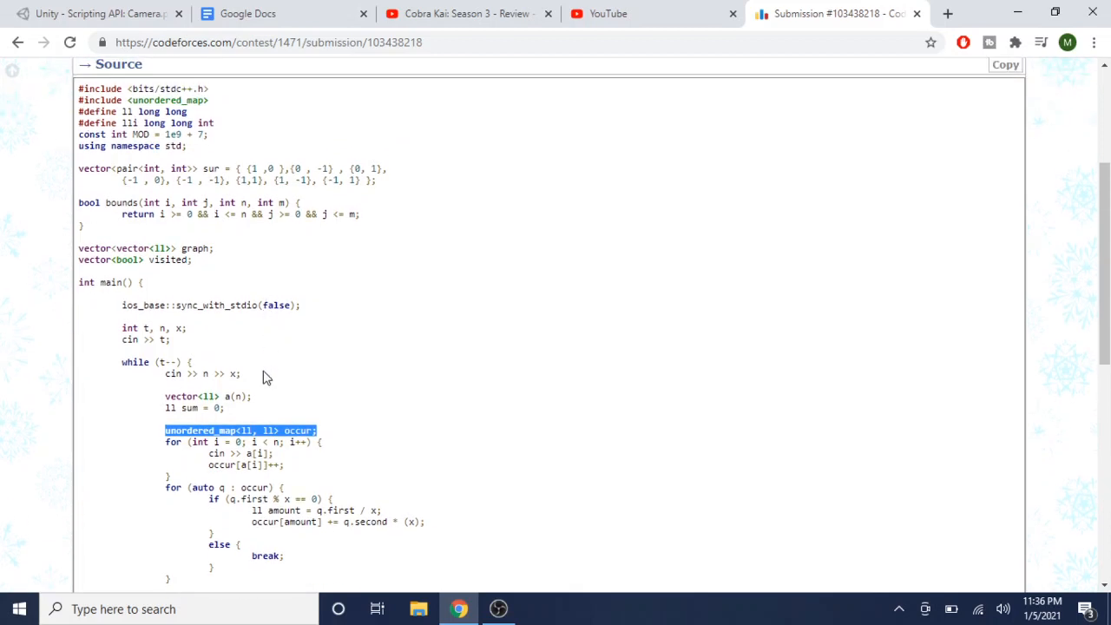
scroll(down, 3)
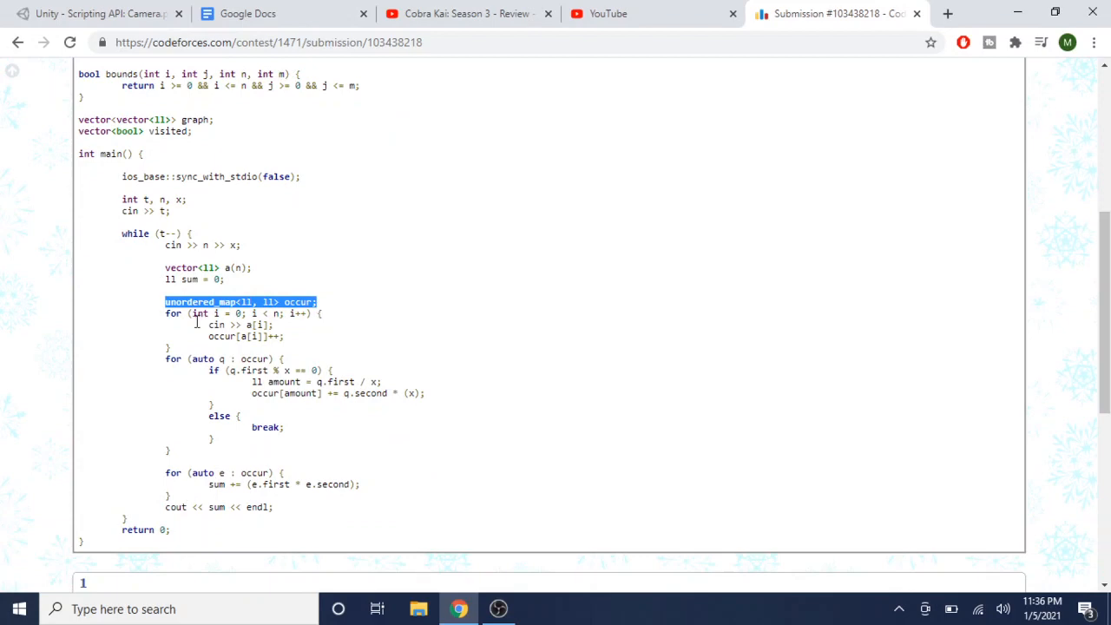
scroll(up, 3)
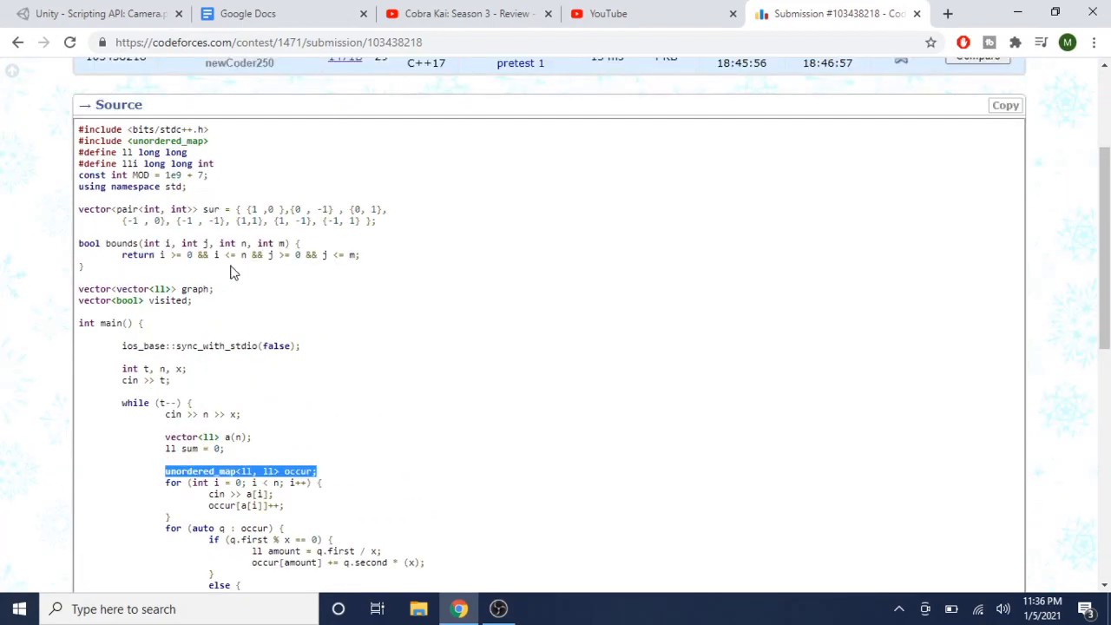
scroll(down, 3)
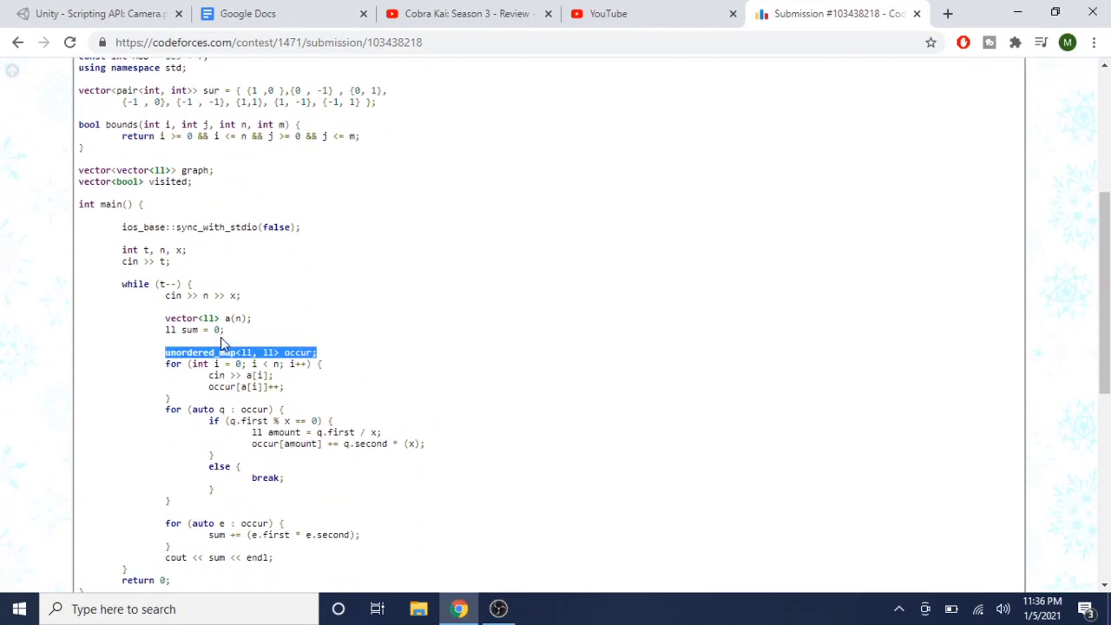
scroll(up, 3)
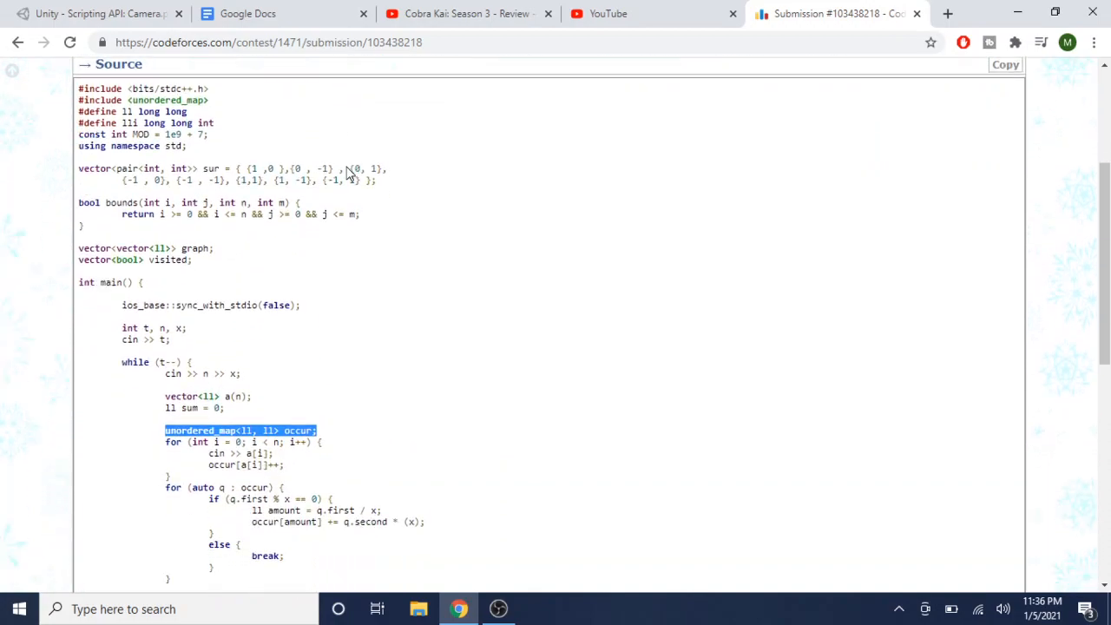
scroll(up, 3)
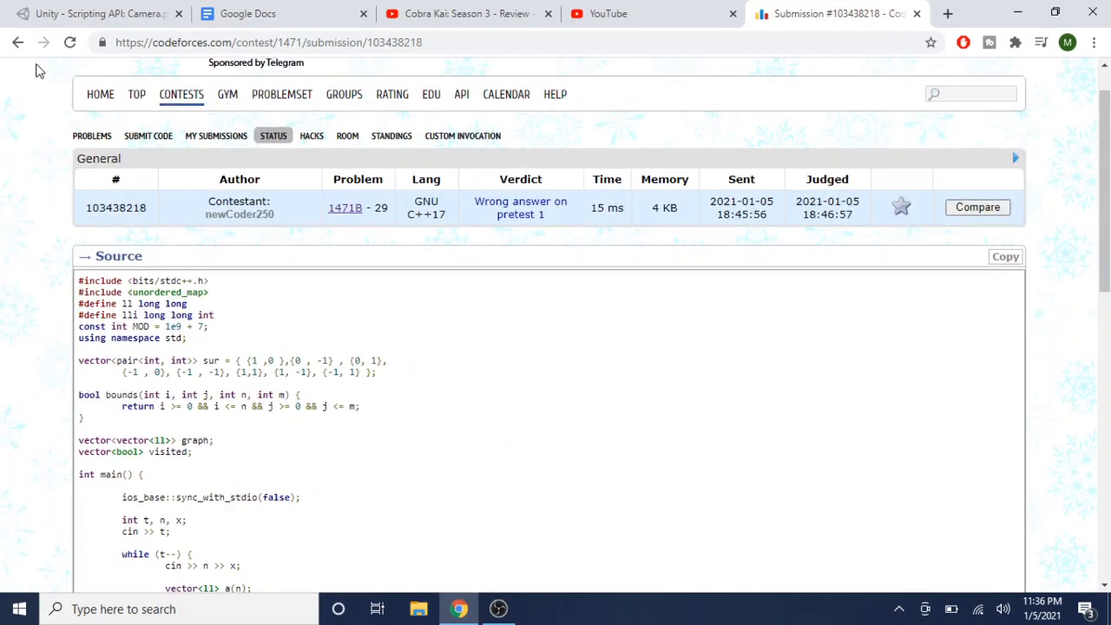
Step: Re-read problem 1471B, Strange List: its statement, constraints and example tests
click(344, 208)
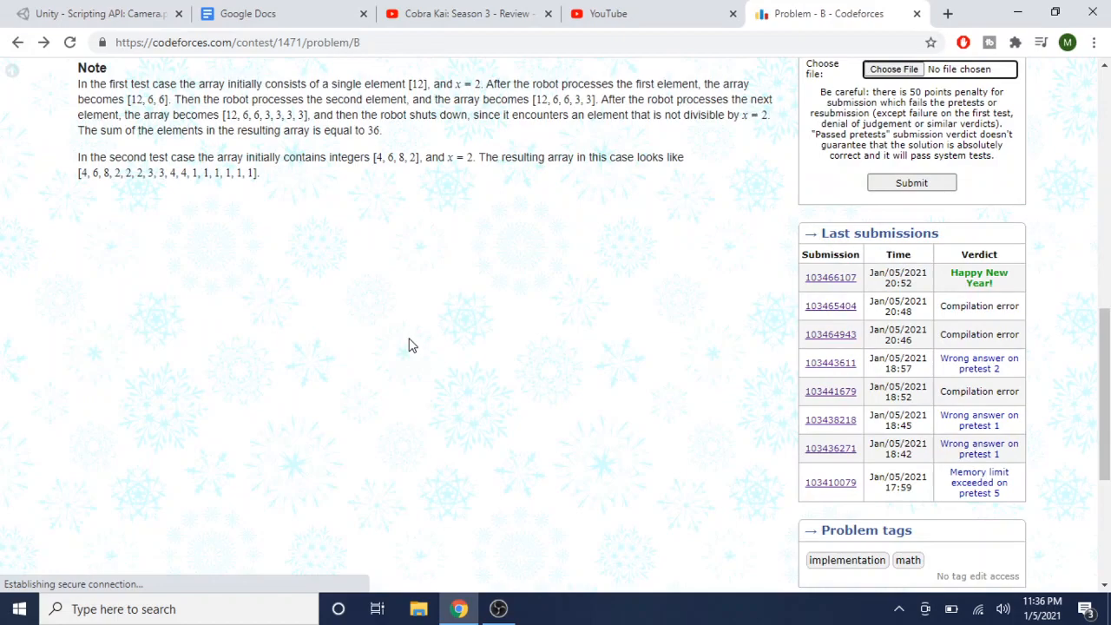
scroll(up, 3)
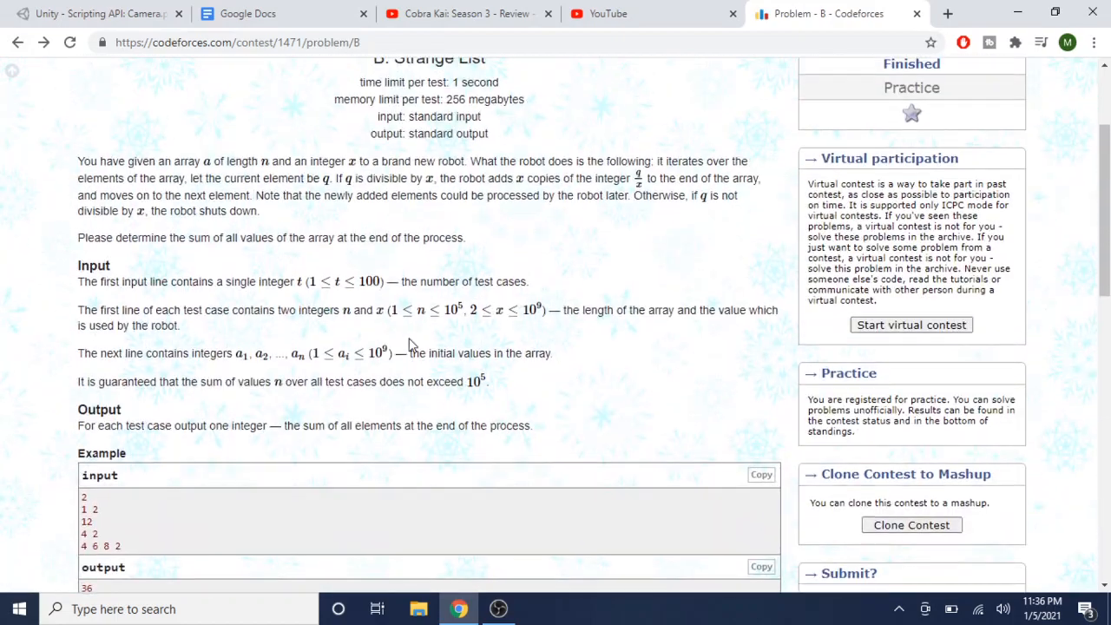
scroll(down, 3)
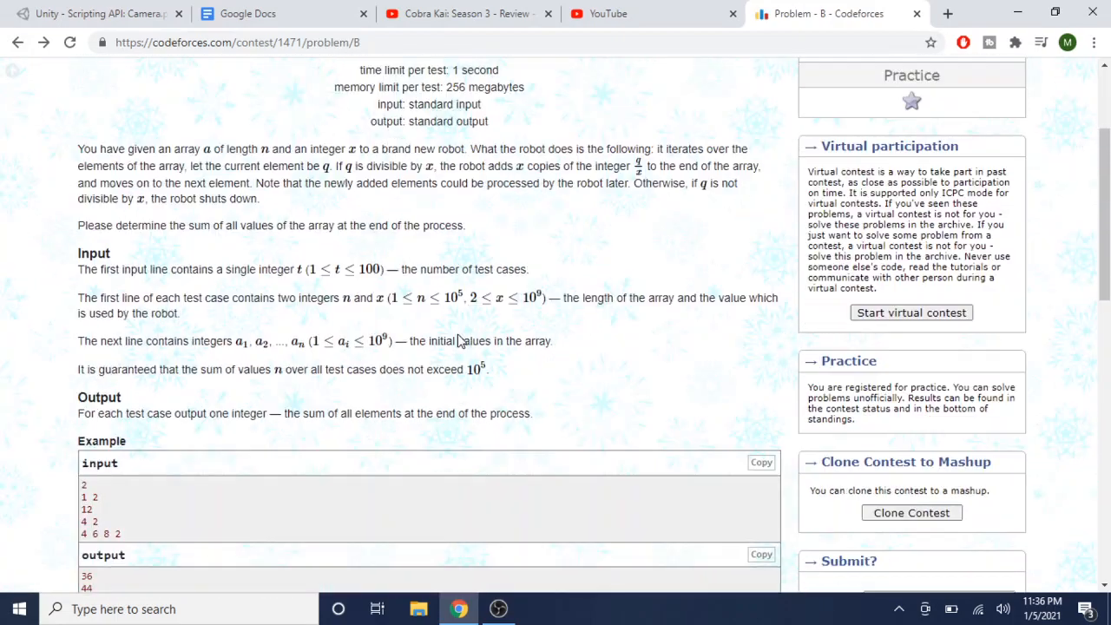
scroll(down, 3)
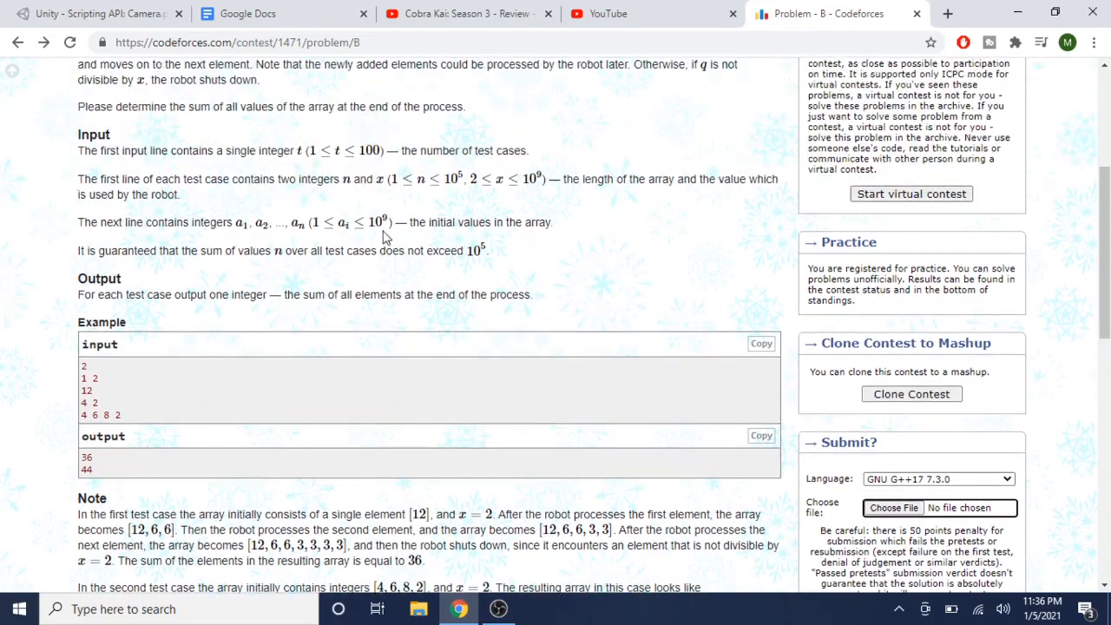
scroll(up, 3)
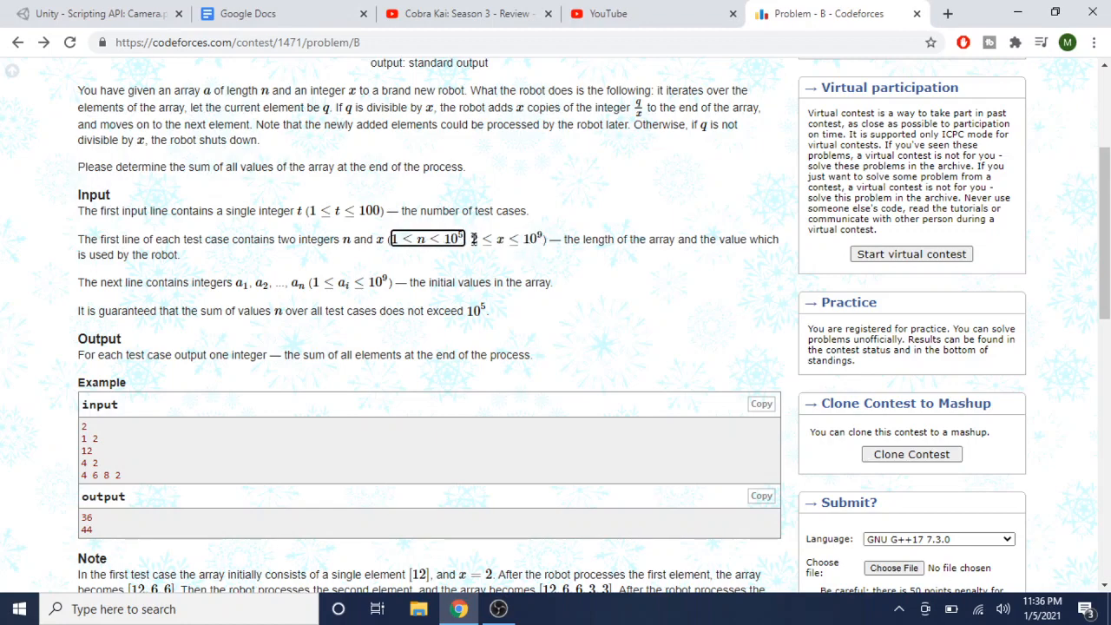
scroll(down, 3)
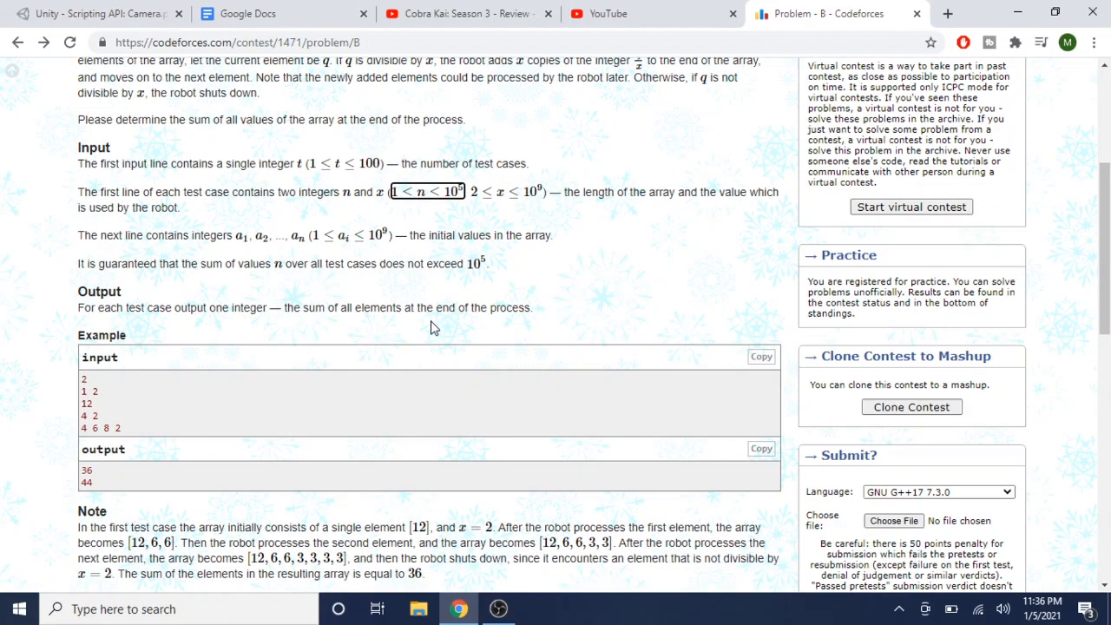
scroll(up, 3)
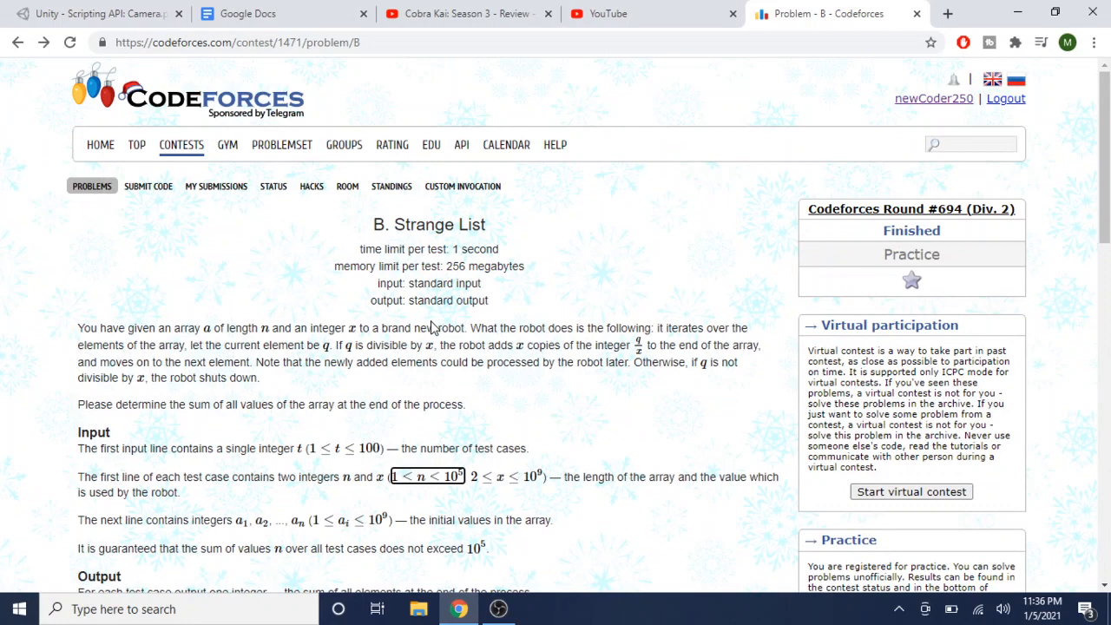
right_click(429, 323)
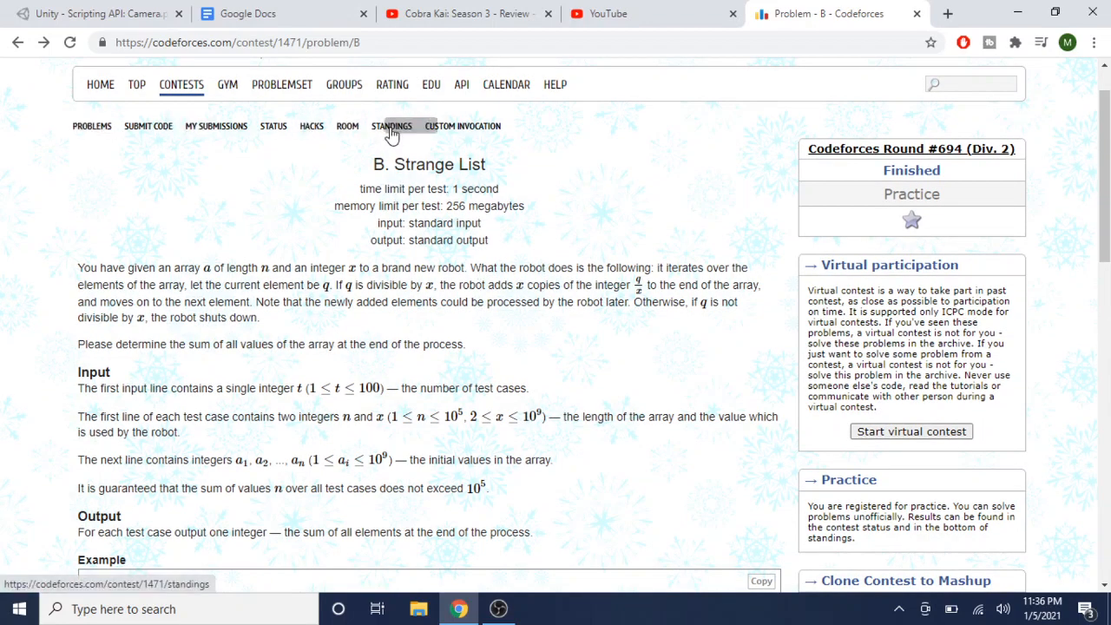
Step: View the Round 694 Div. 2 final standings, read problem C, Strange Birthday Party, and return to standings
click(392, 125)
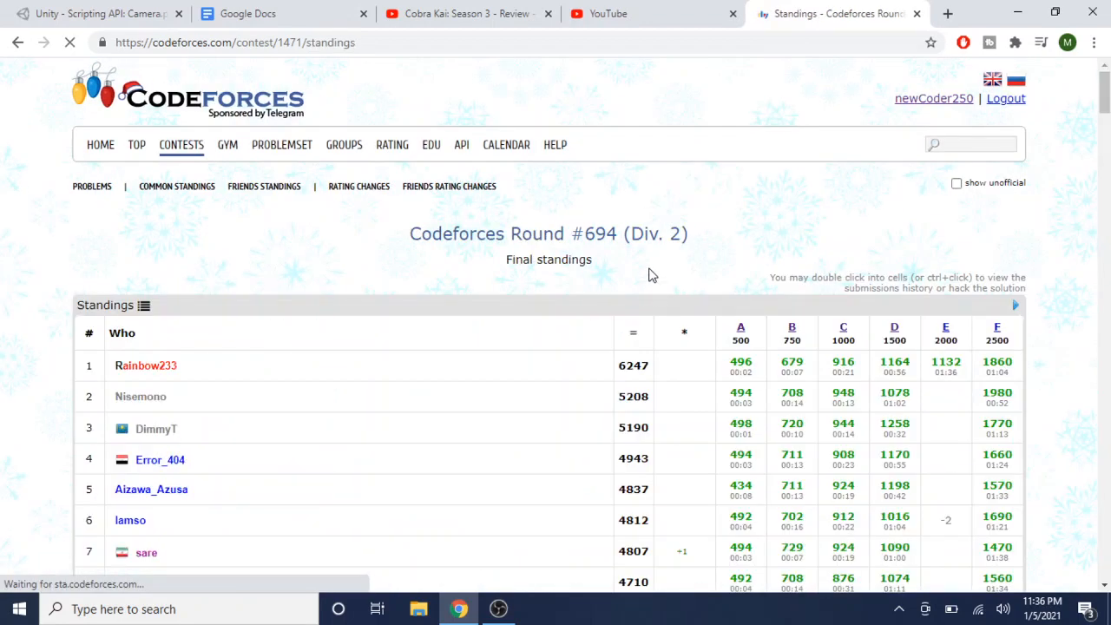
scroll(down, 3)
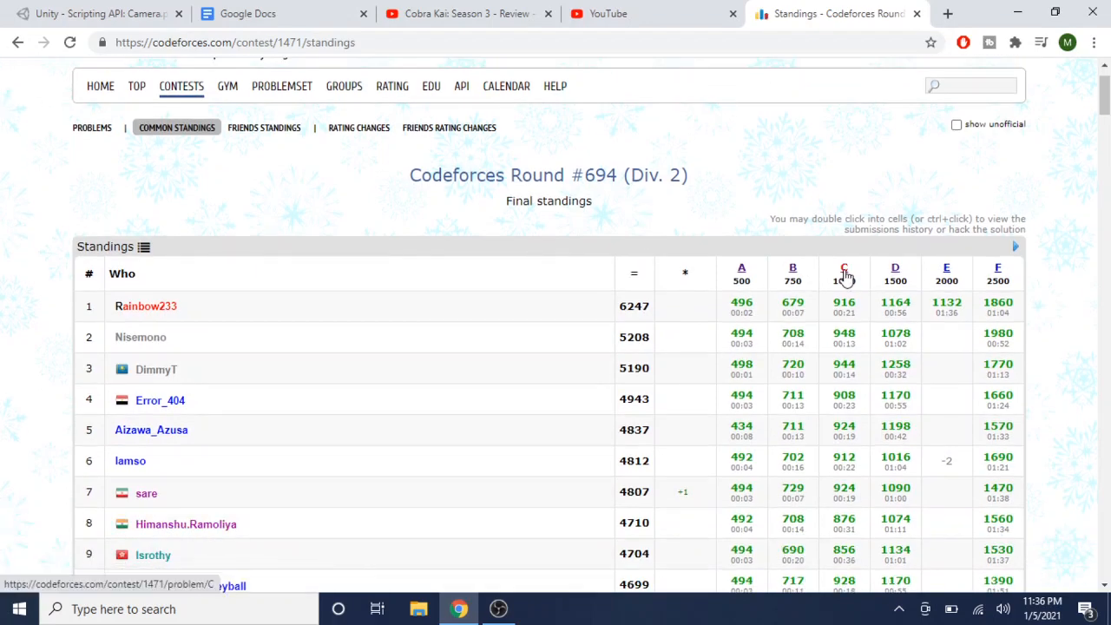
click(843, 268)
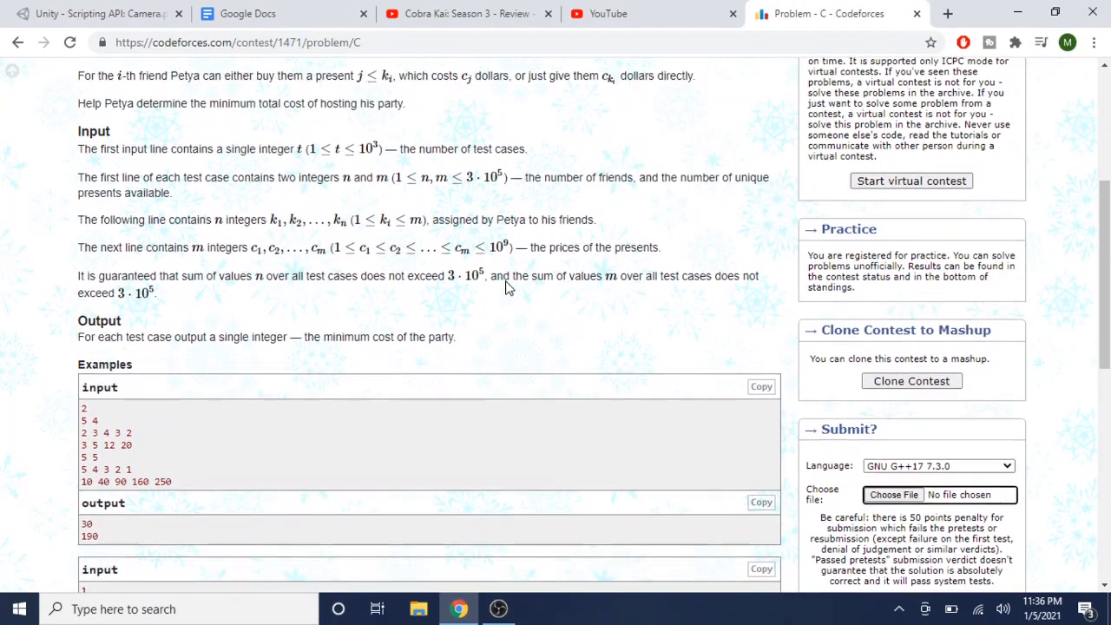
scroll(up, 3)
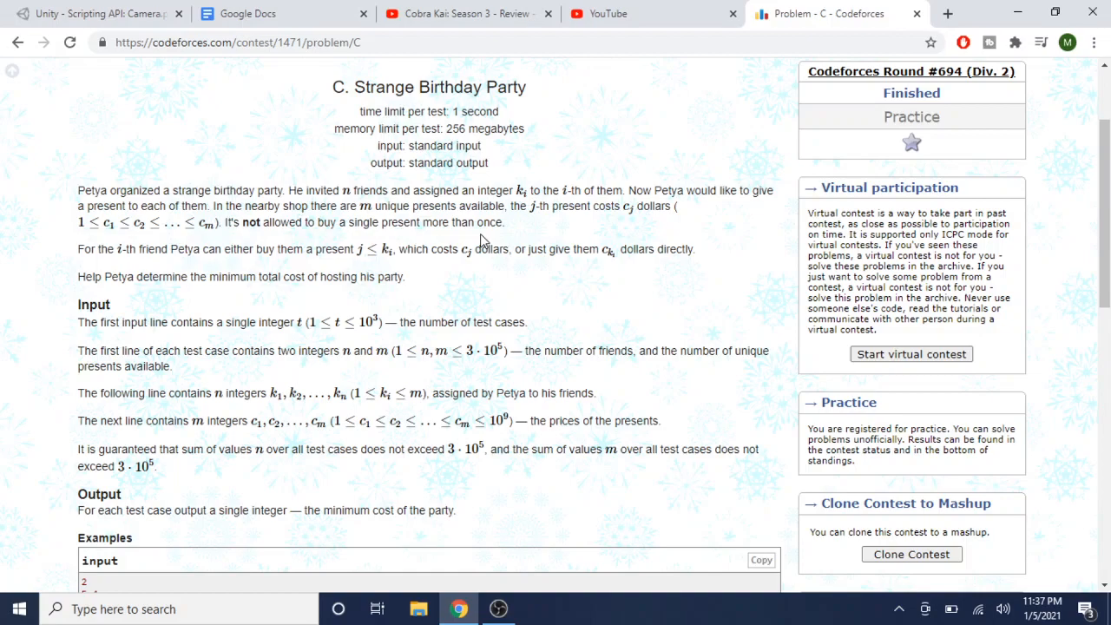
scroll(down, 3)
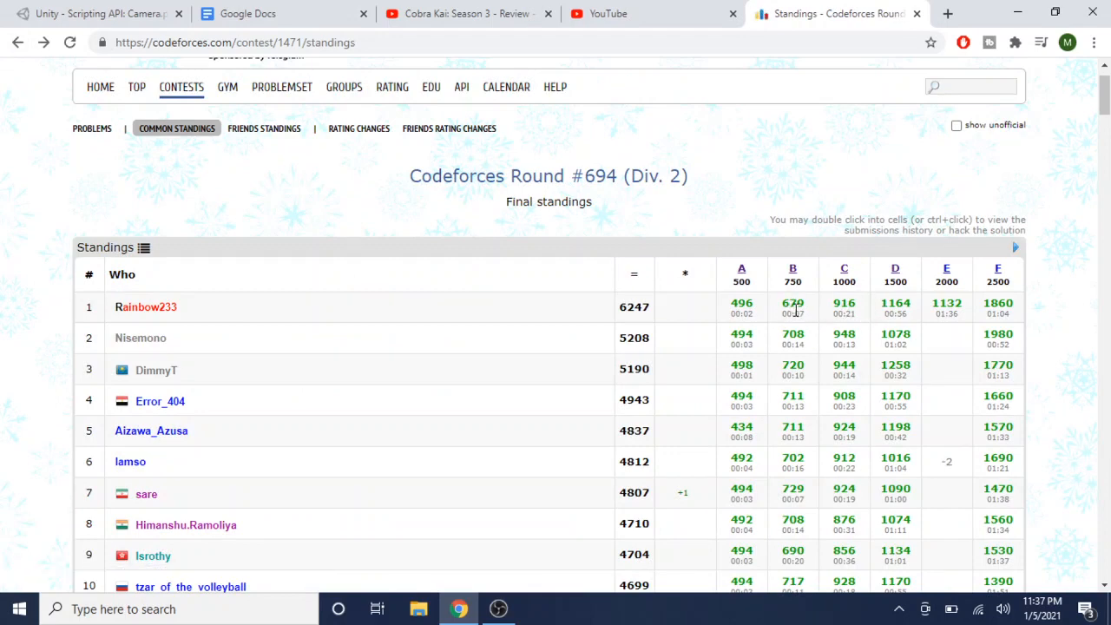
mouse_move(842, 309)
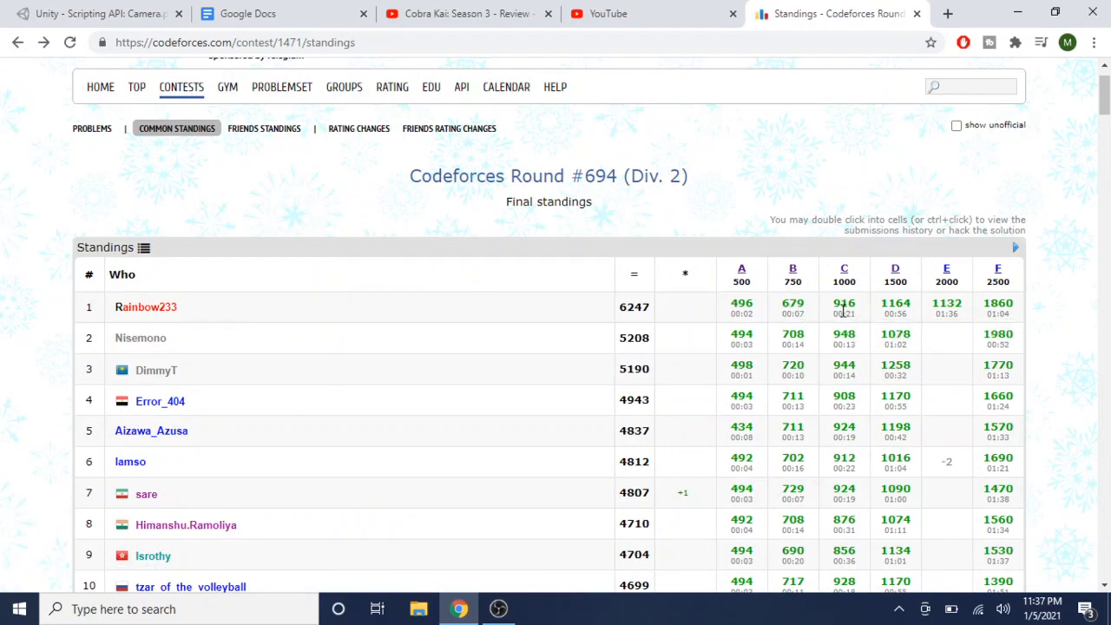
mouse_move(743, 299)
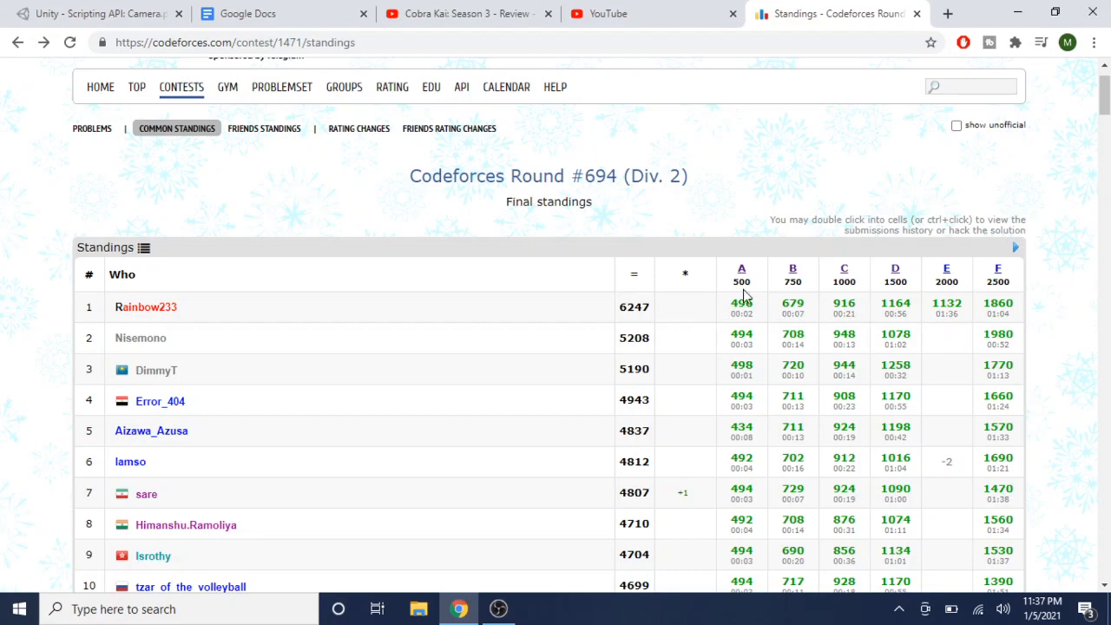
mouse_move(824, 304)
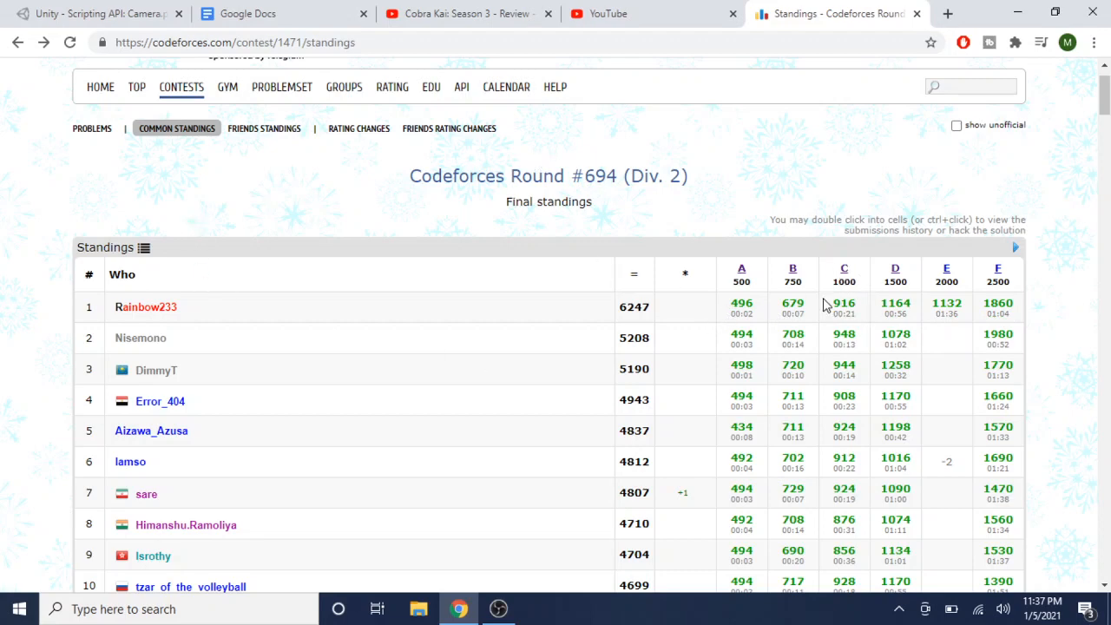
mouse_move(729, 299)
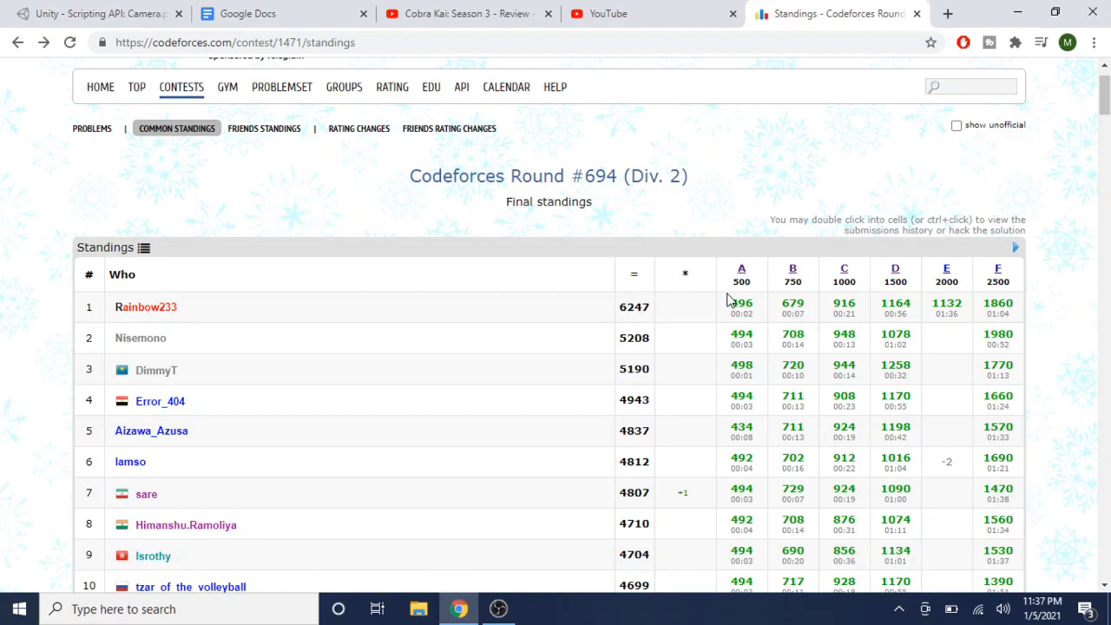
scroll(up, 3)
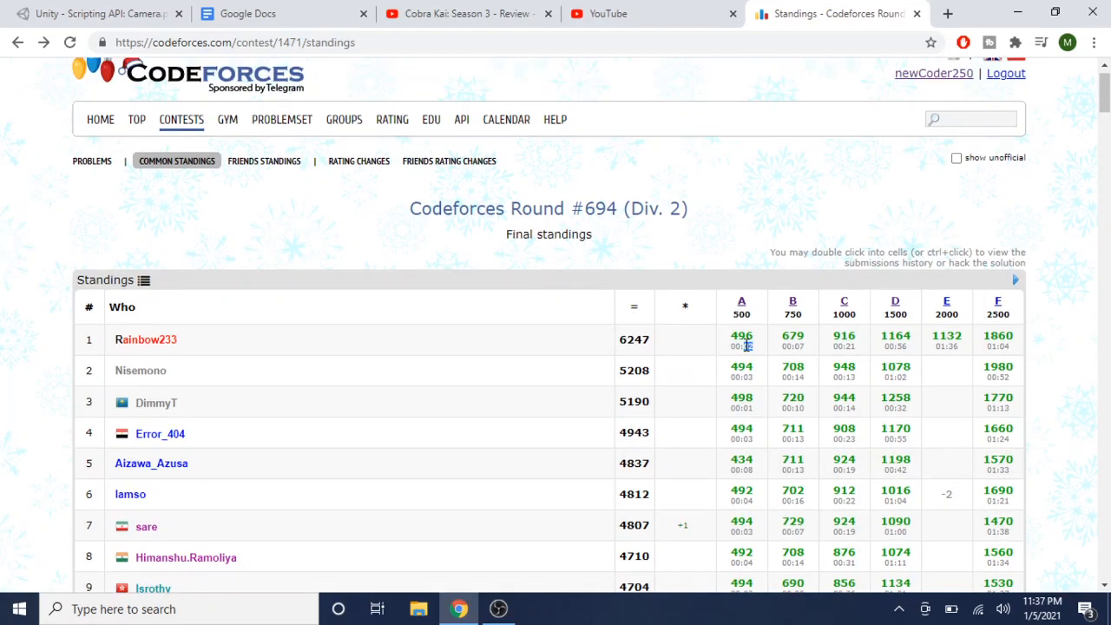
double_click(741, 338)
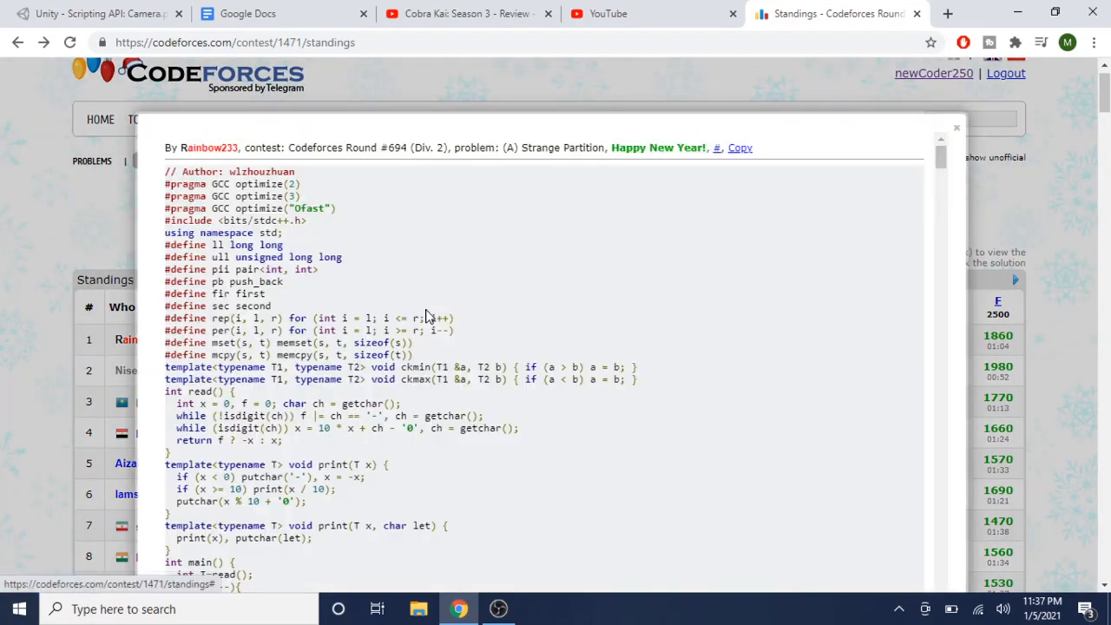
scroll(down, 3)
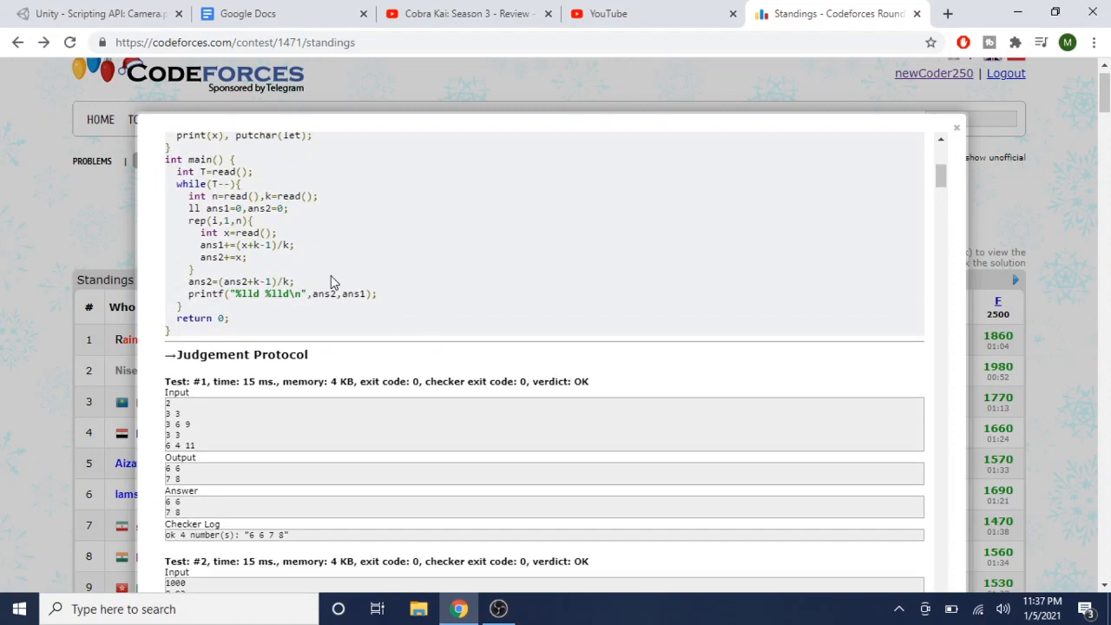
scroll(up, 3)
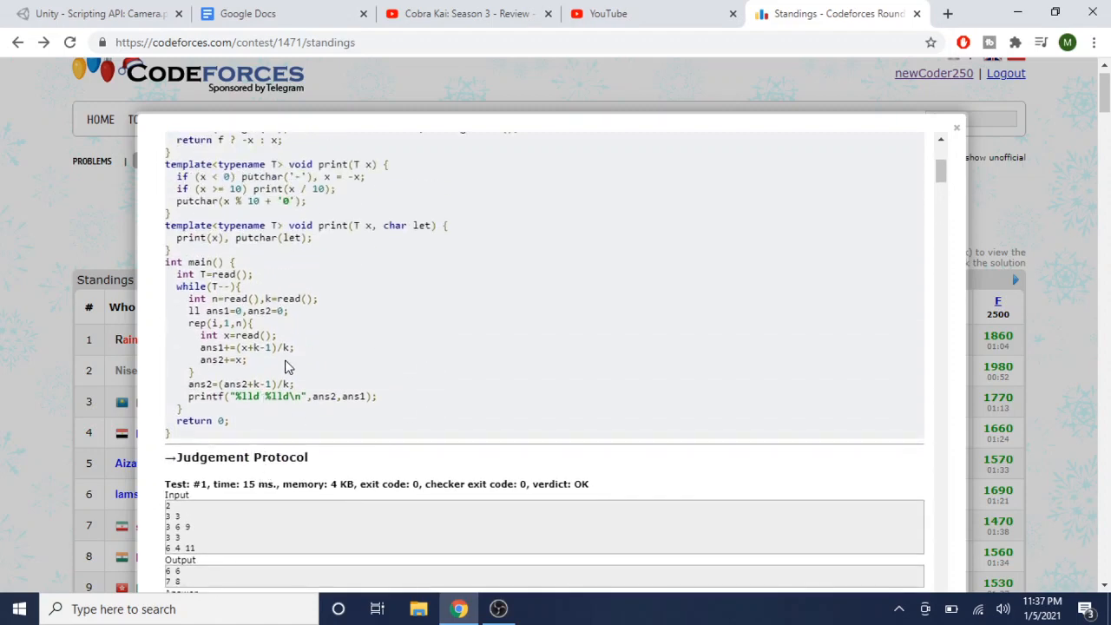
scroll(up, 3)
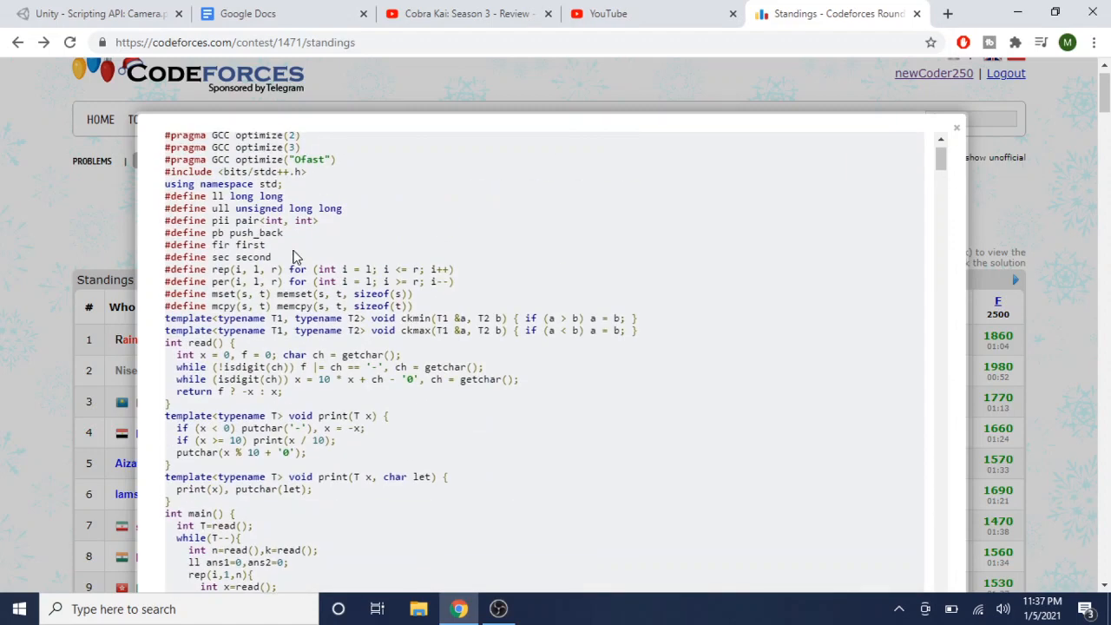
click(955, 129)
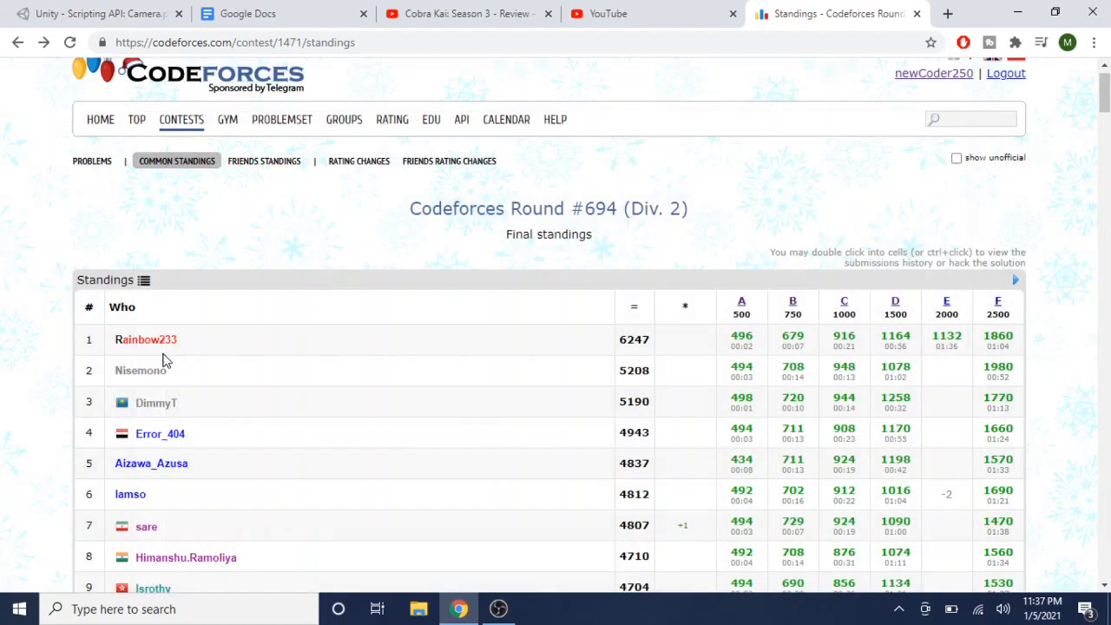
mouse_move(800, 340)
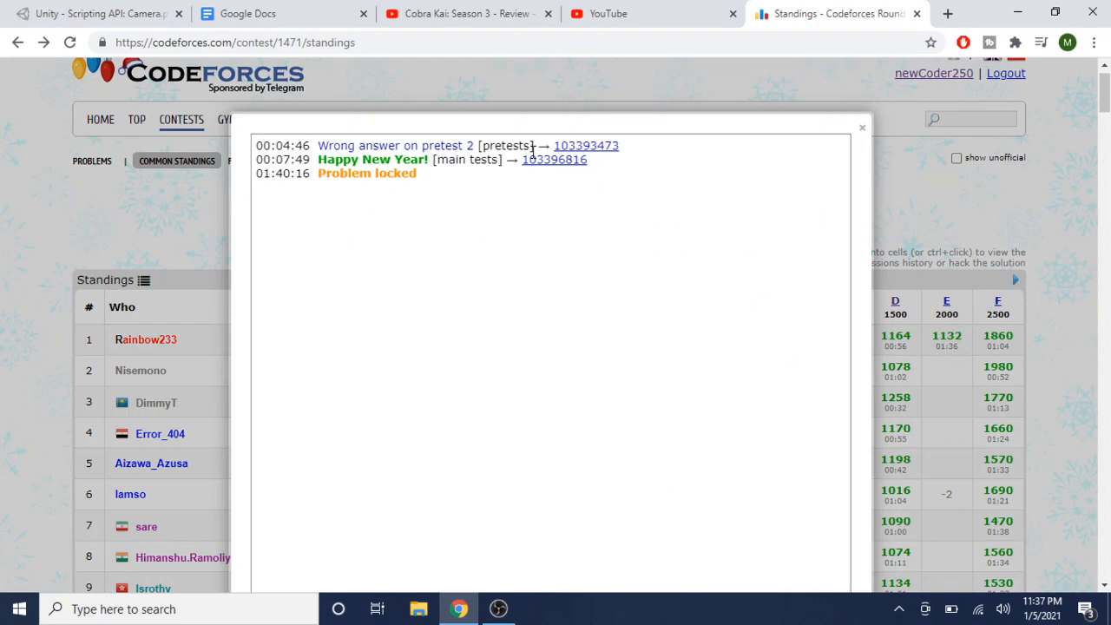
click(554, 159)
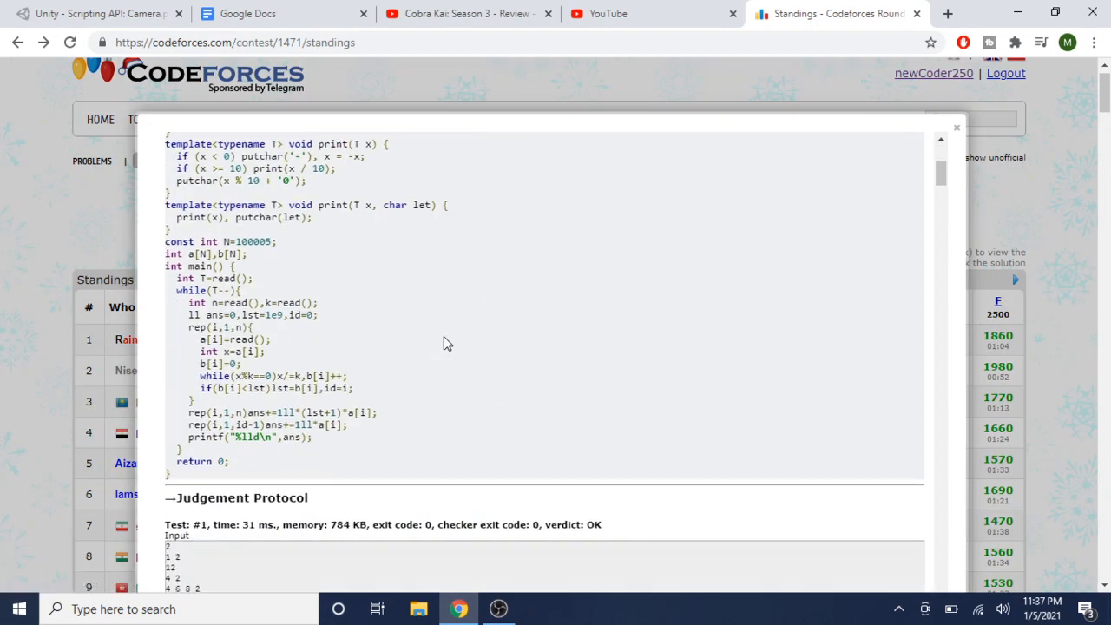
scroll(down, 3)
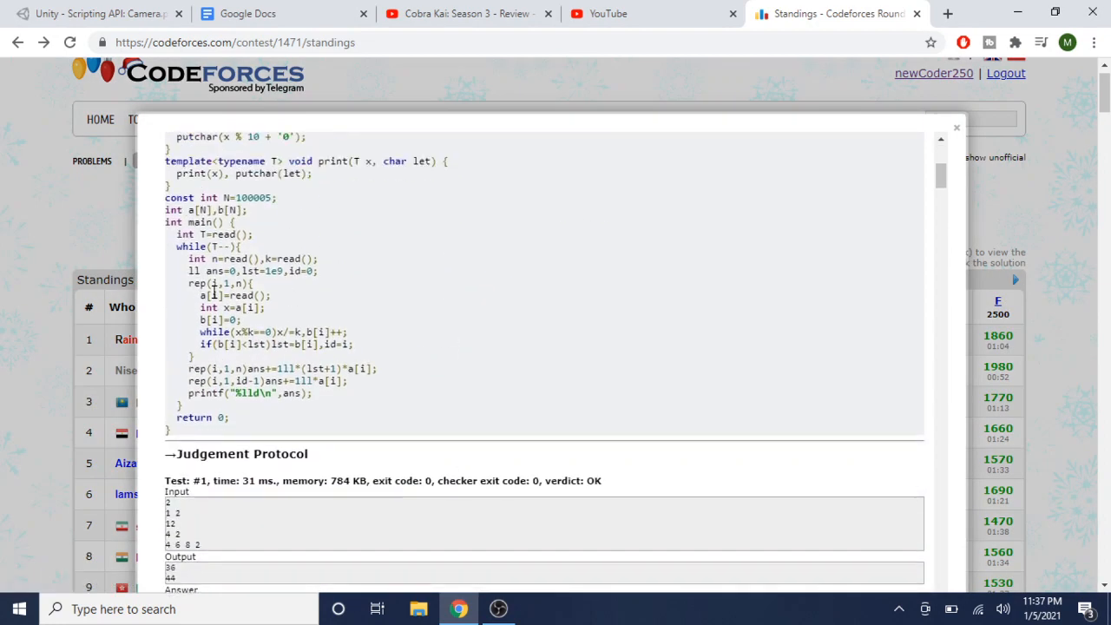
scroll(up, 3)
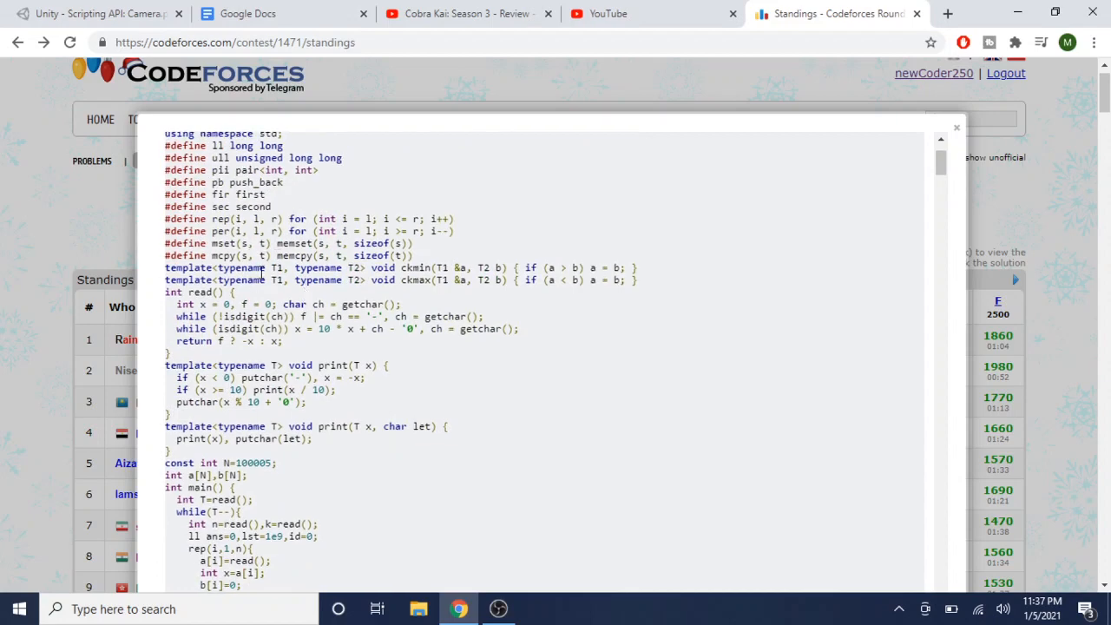
scroll(down, 3)
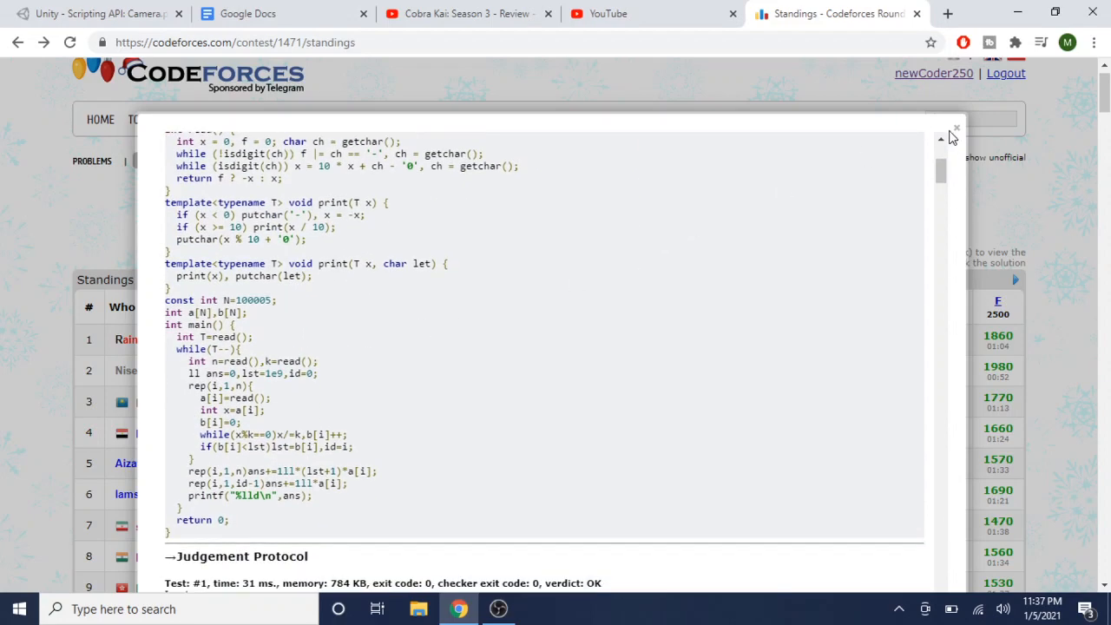
click(954, 128)
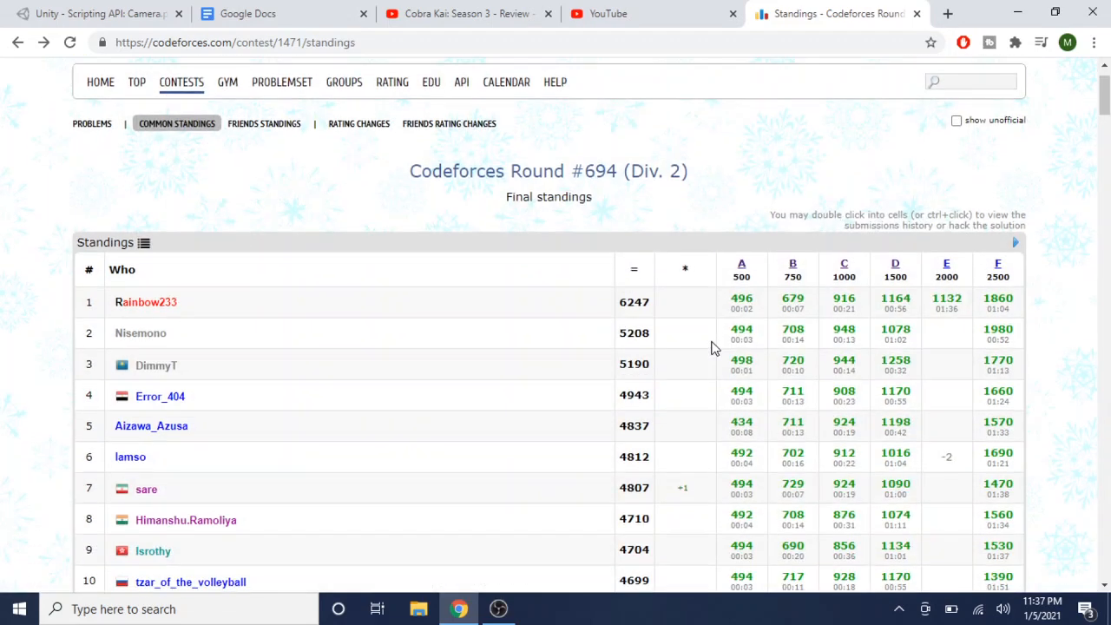
mouse_move(677, 305)
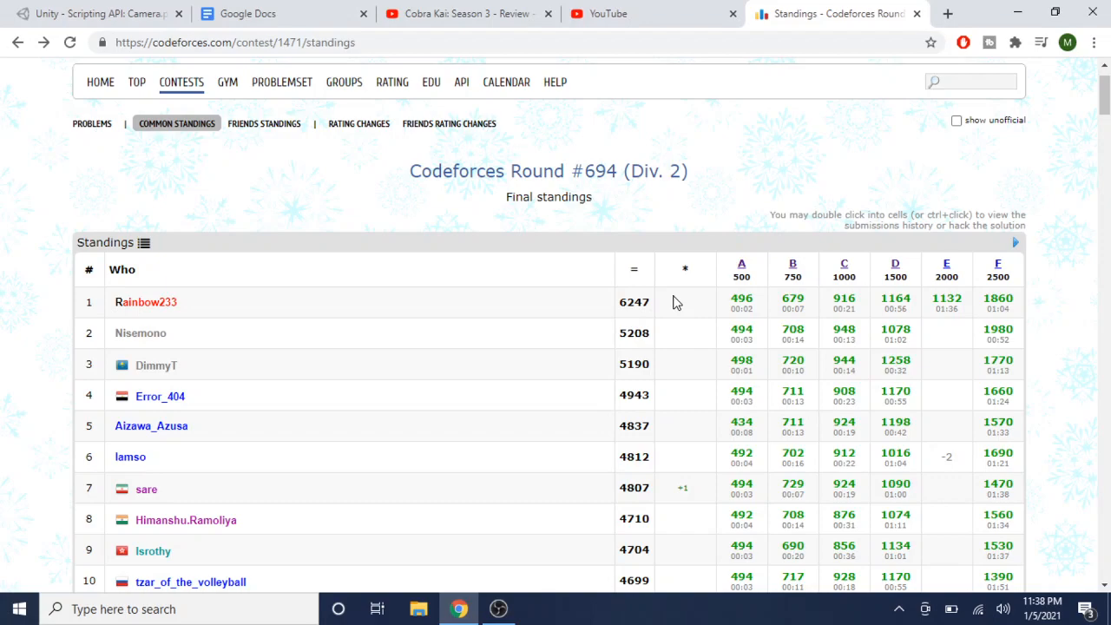
mouse_move(621, 392)
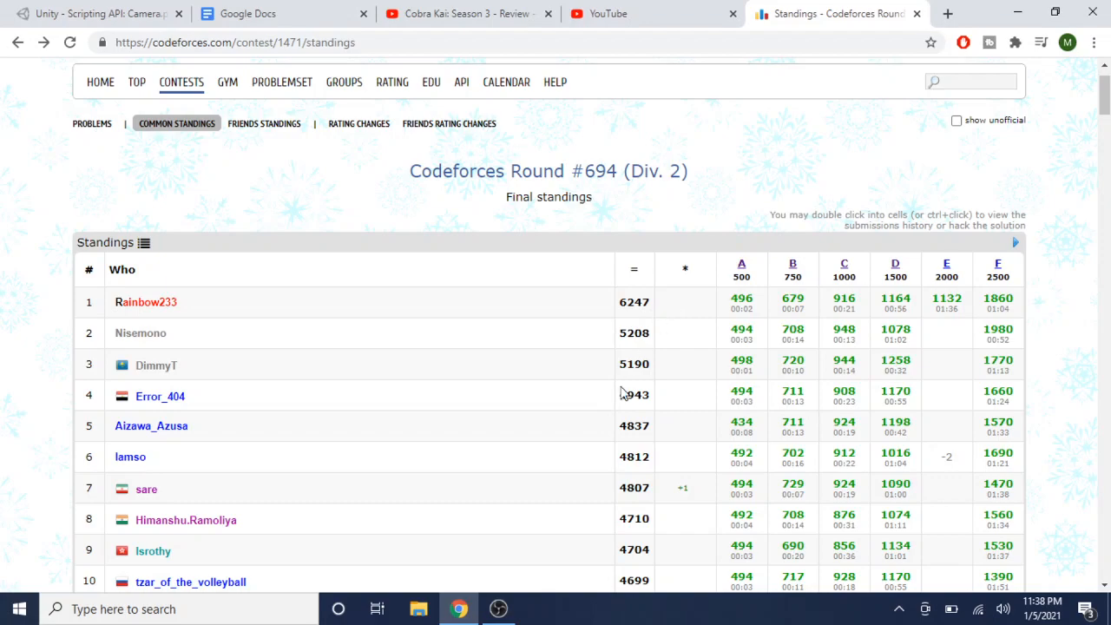